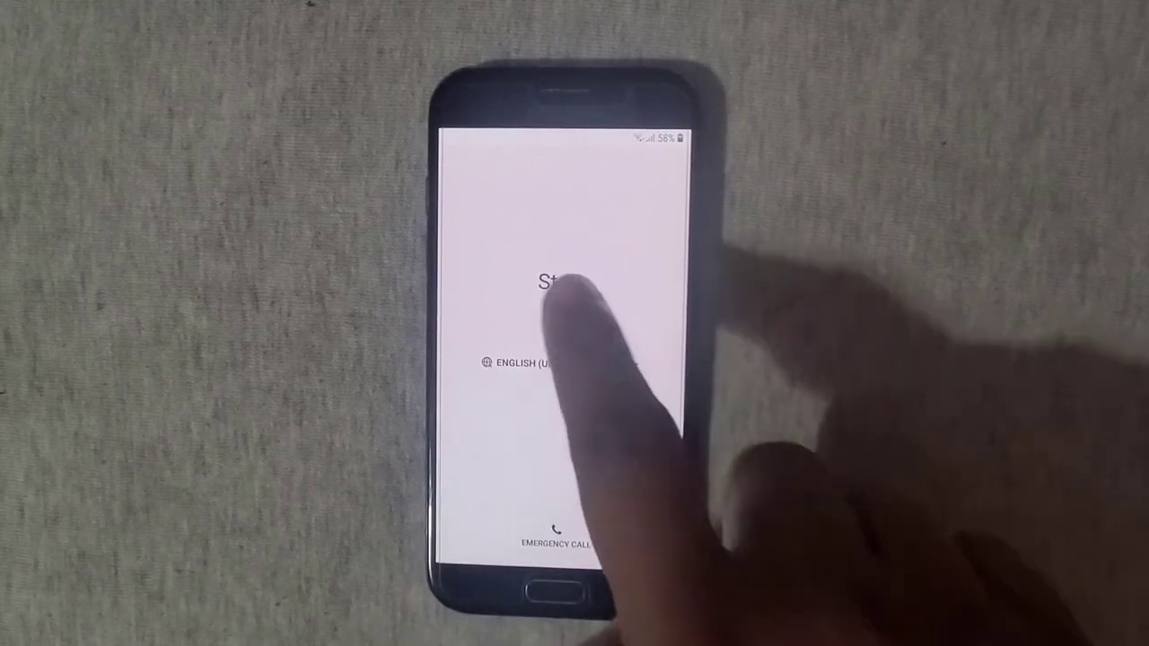
Move past the welcome screen to Google account verification and select the email field
click(557, 282)
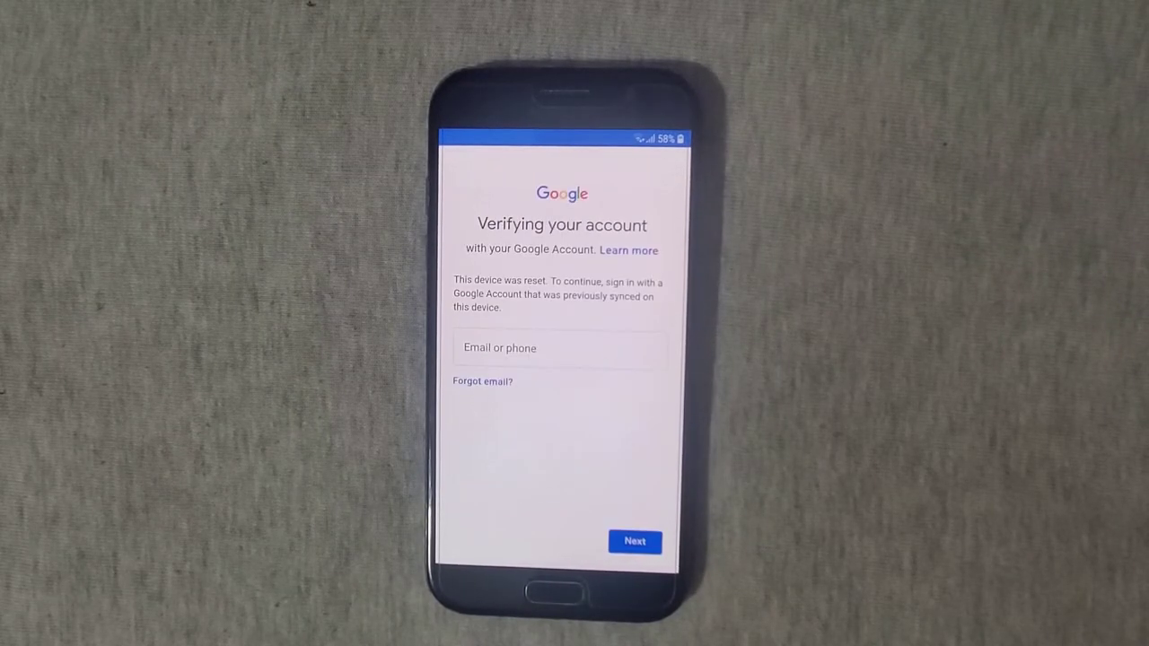
click(560, 348)
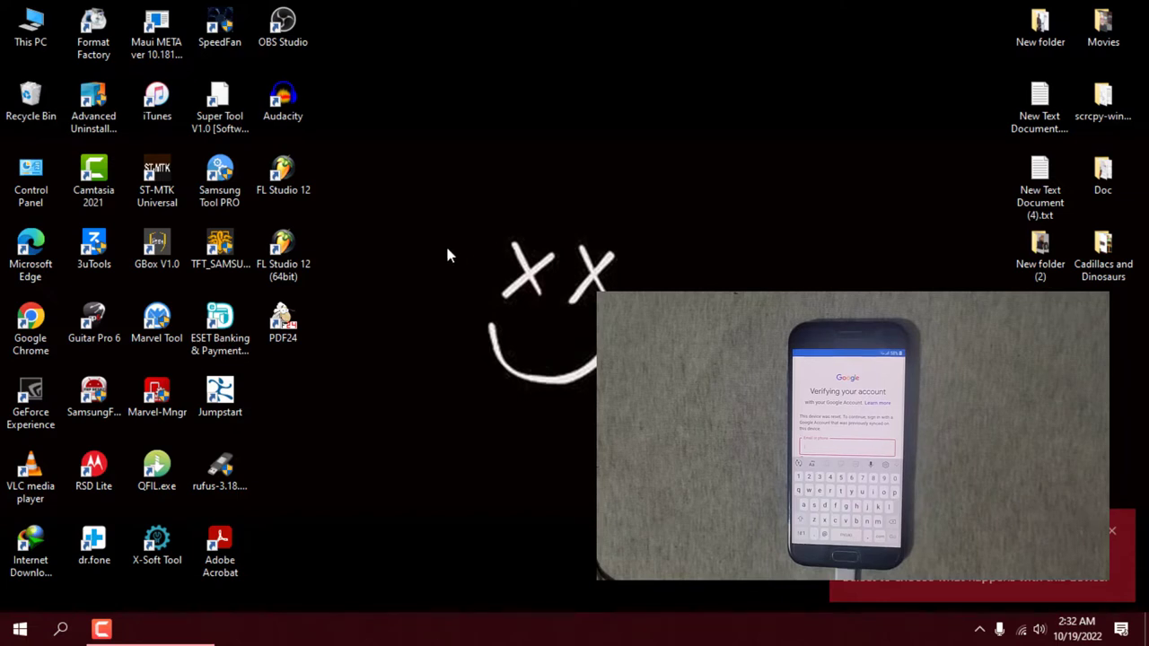
mouse_move(237, 297)
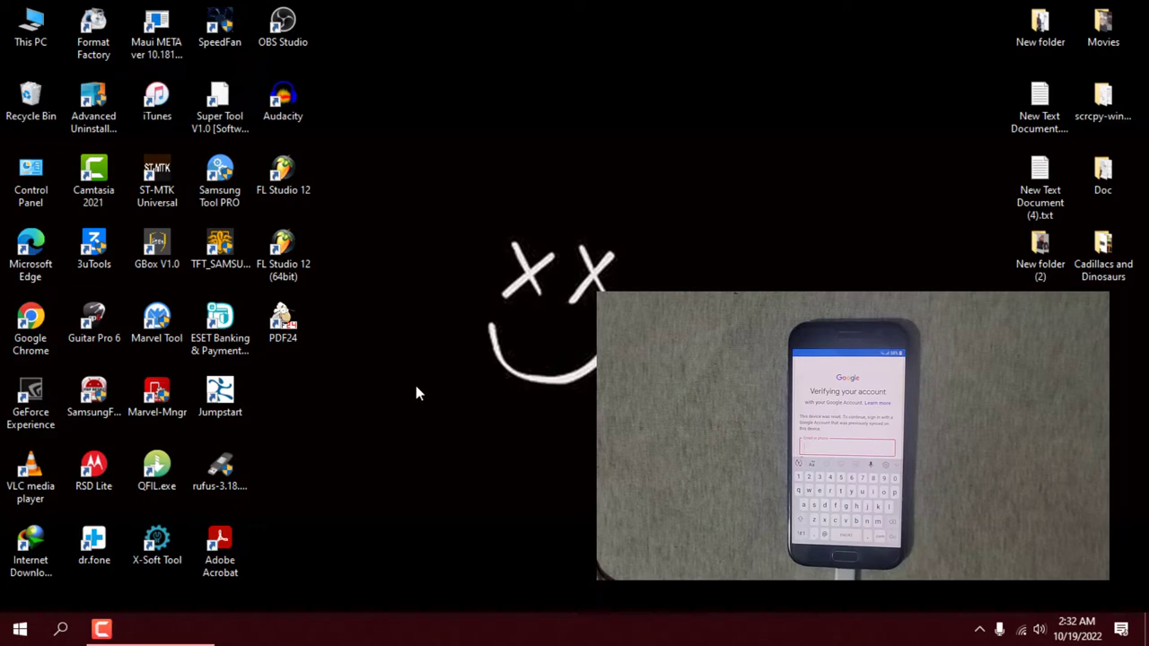
Select the SamsungFrp2020.exe desktop icon and bring up its launch menu
click(94, 395)
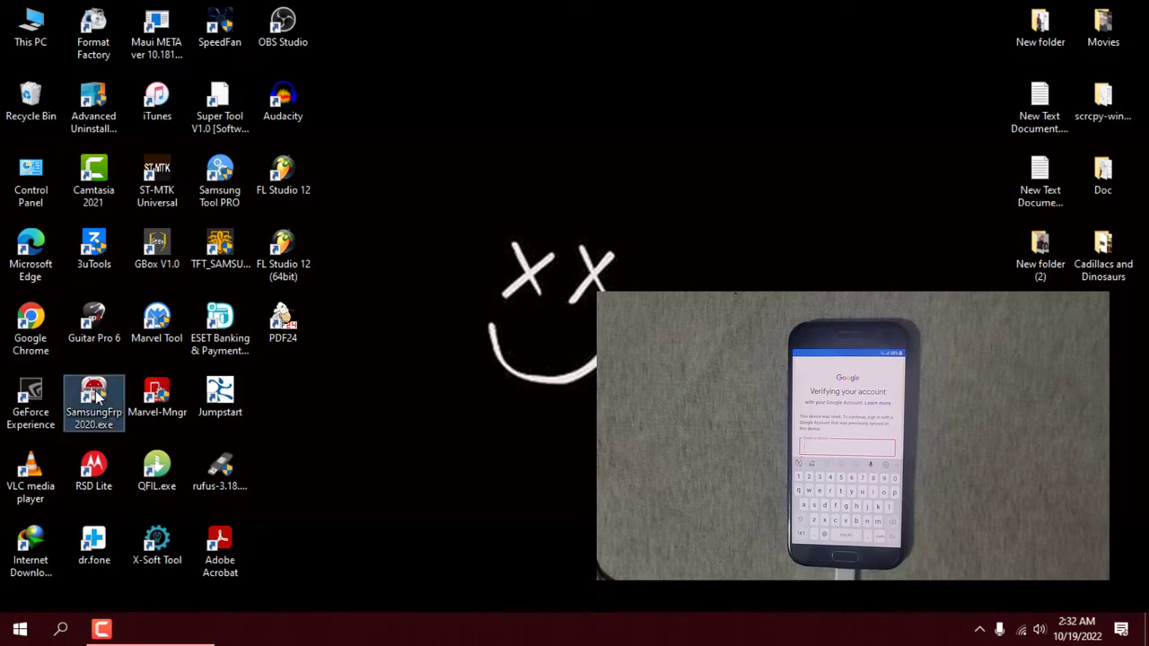
right_click(94, 400)
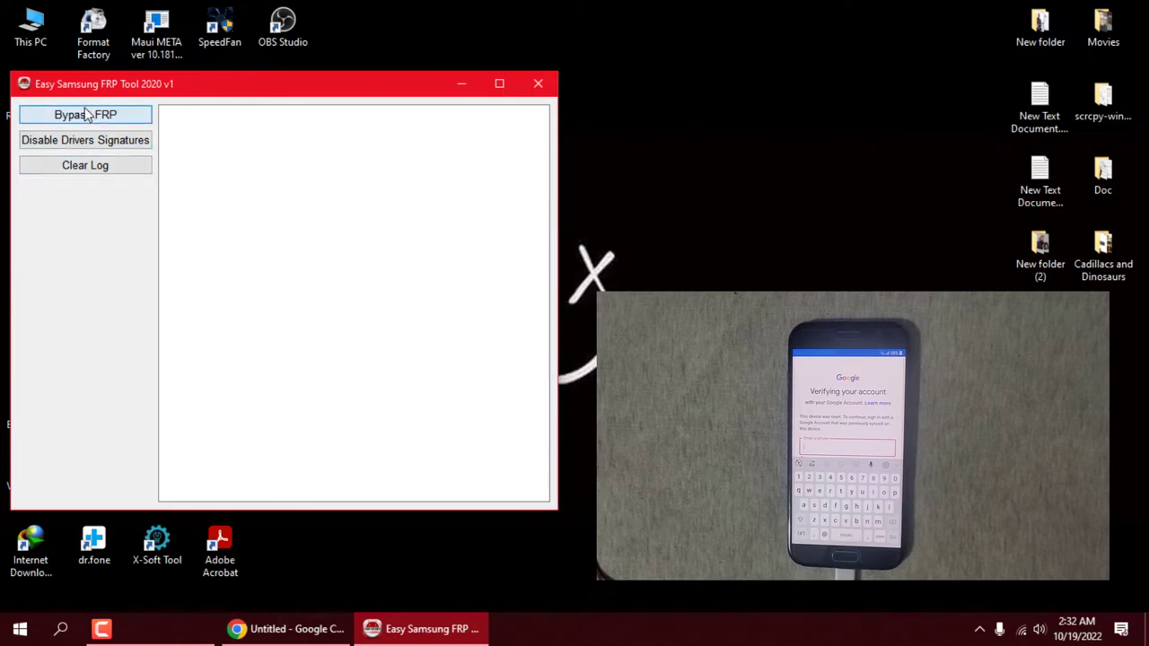
Run Bypass FRP and acknowledge the WiFi connection notice
click(84, 114)
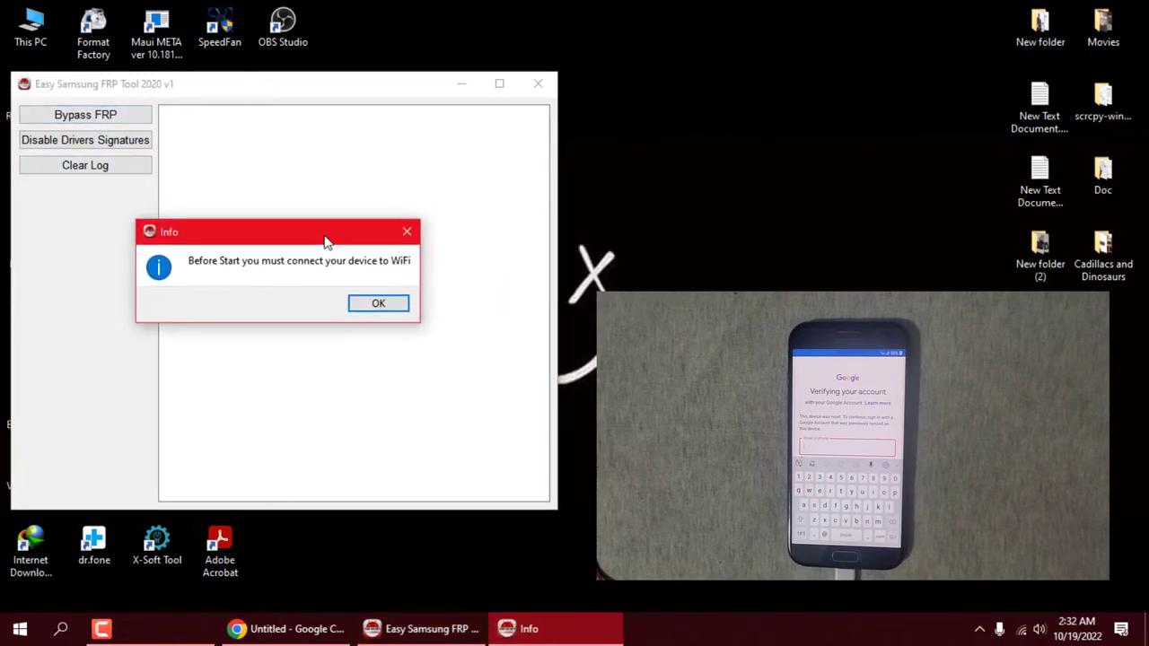
click(377, 302)
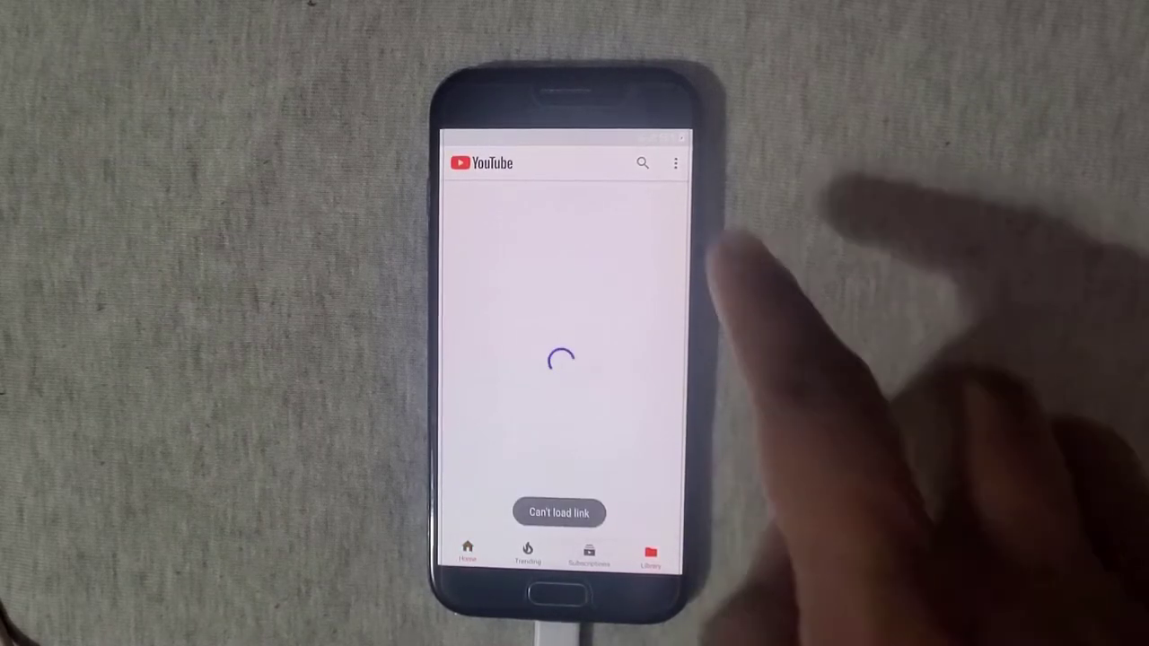
Open the YouTube link in Samsung Internet and Google 'vnrom' from the address bar
click(674, 163)
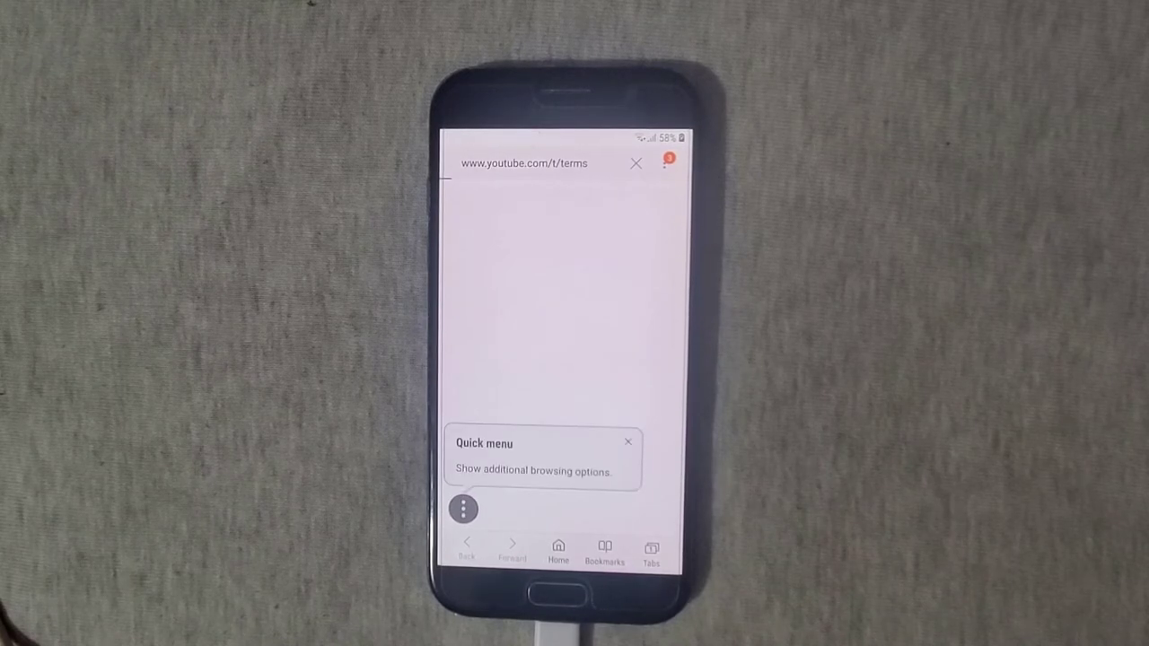
click(539, 163)
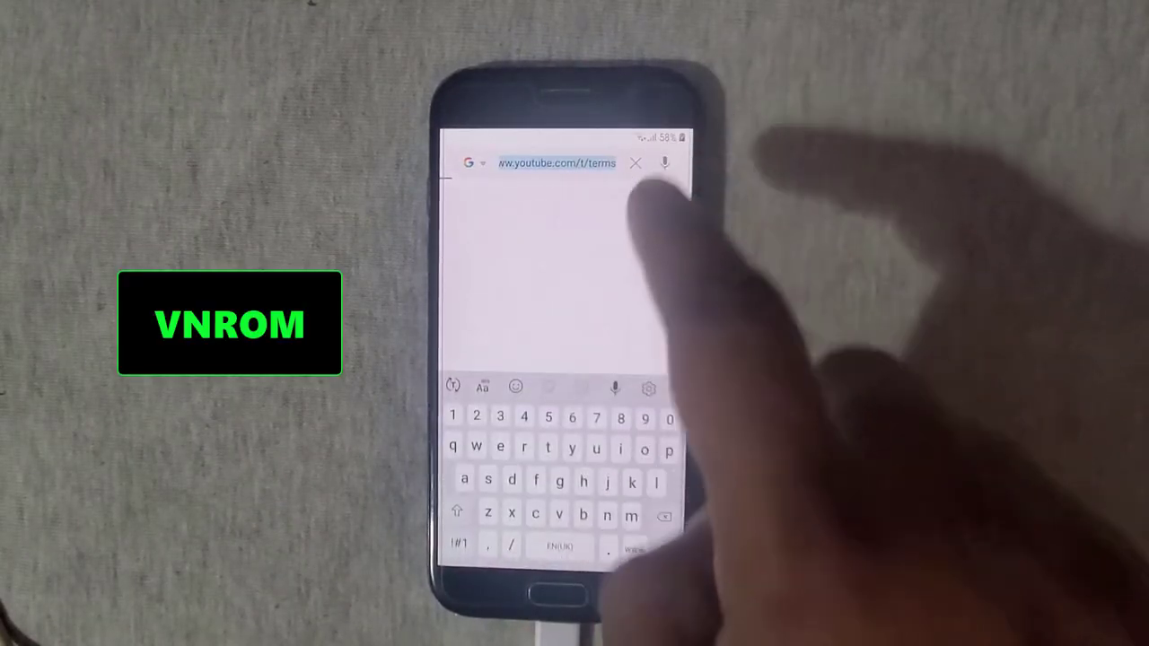
text(vn)
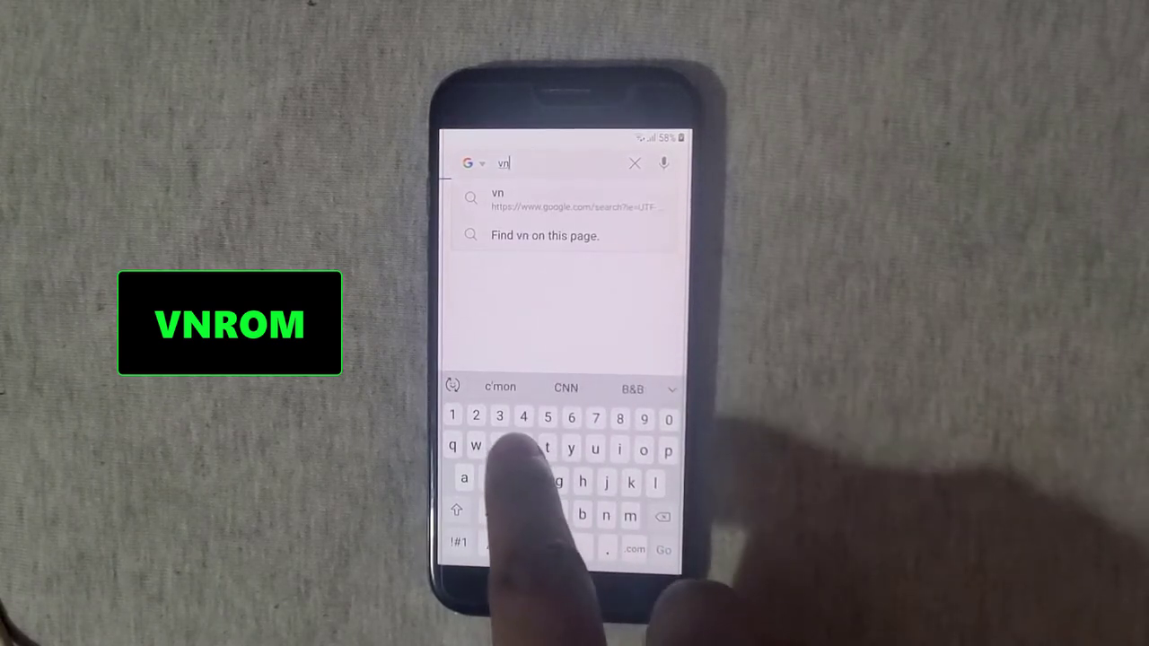
text(rom)
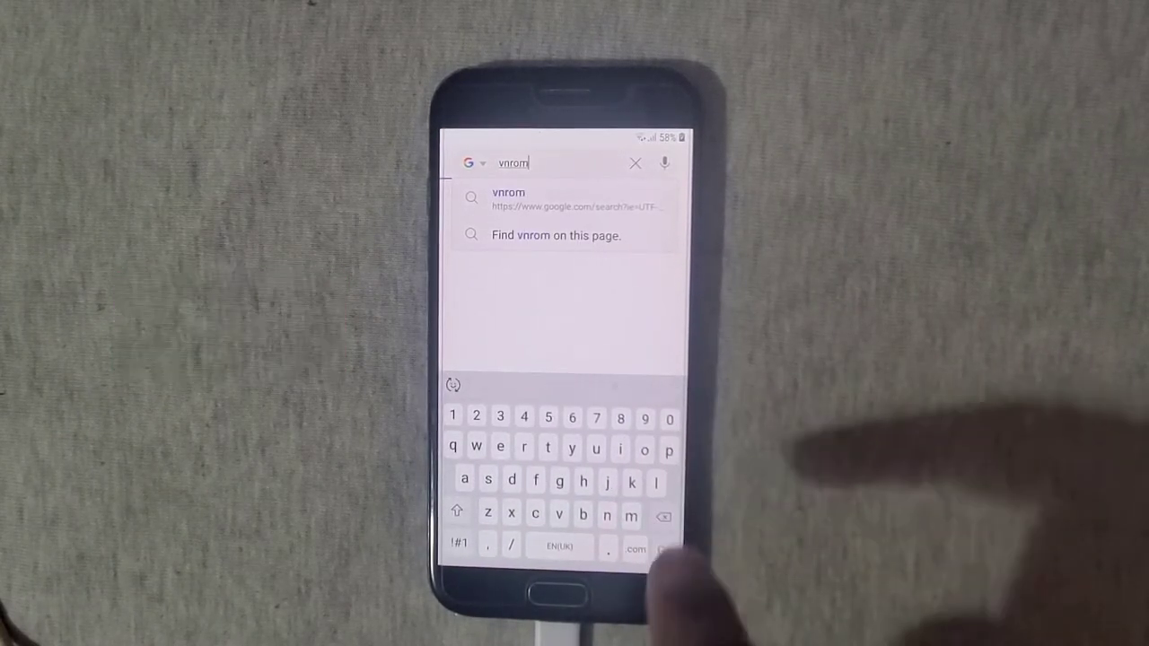
click(508, 200)
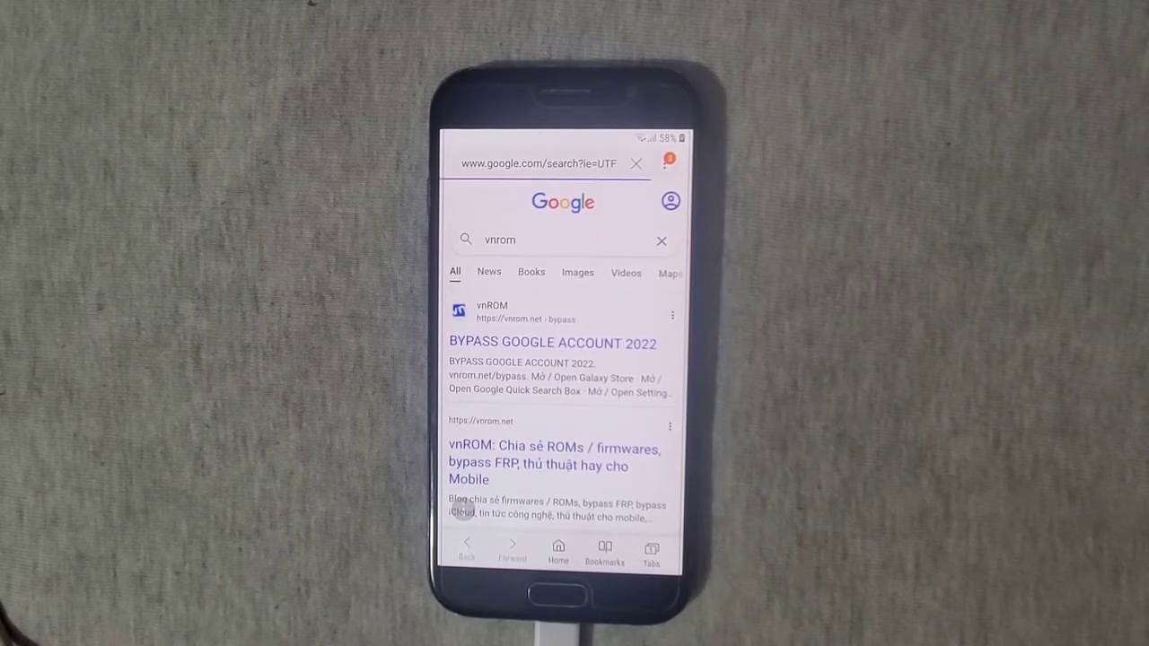
Scroll down the vnROM BYPASS GOOGLE ACCOUNT 2022 page to its shortcuts list
scroll(down, 3)
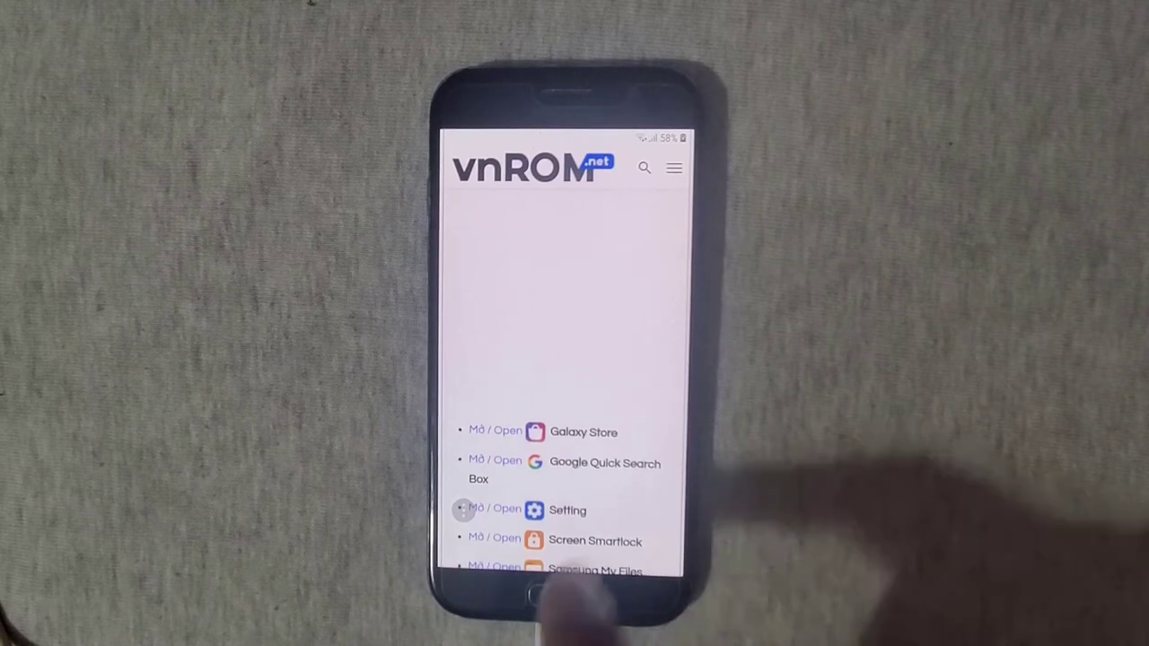
scroll(down, 3)
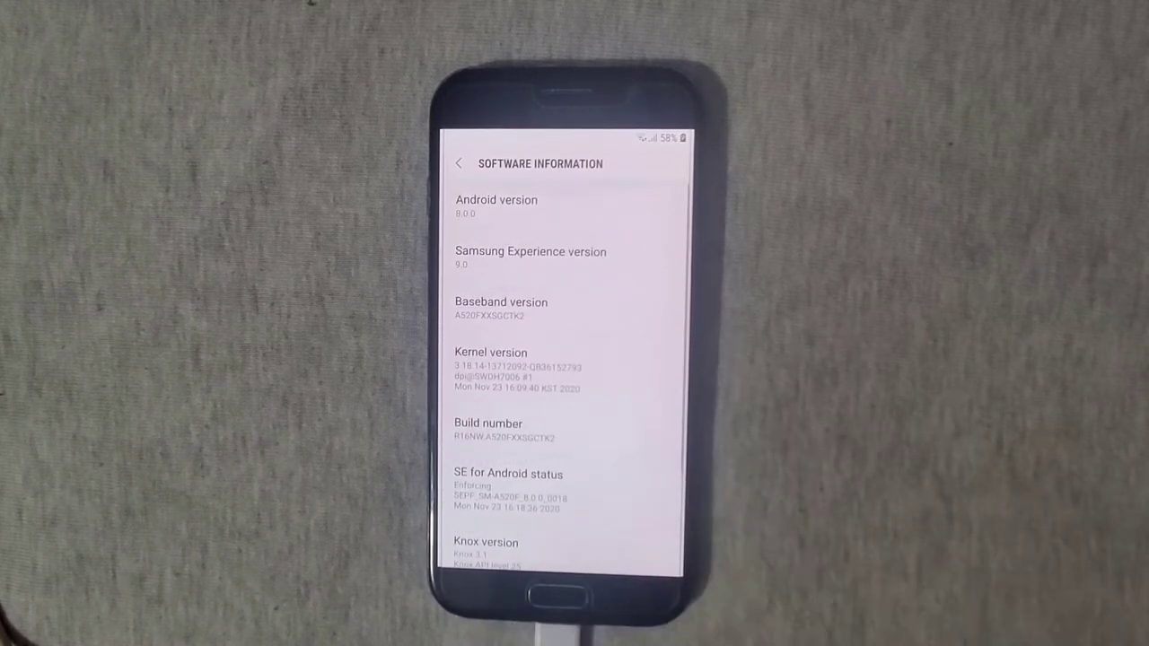
Deactivate Find My Device under Biometrics and security's Device admin apps, then back out
click(459, 163)
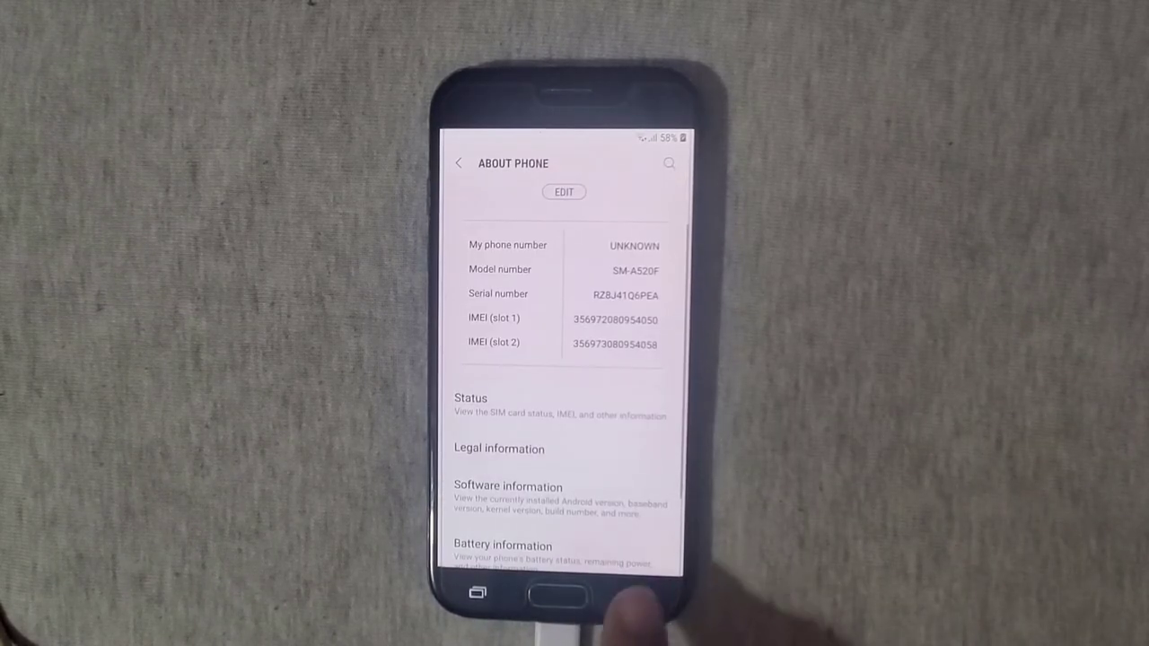
click(458, 163)
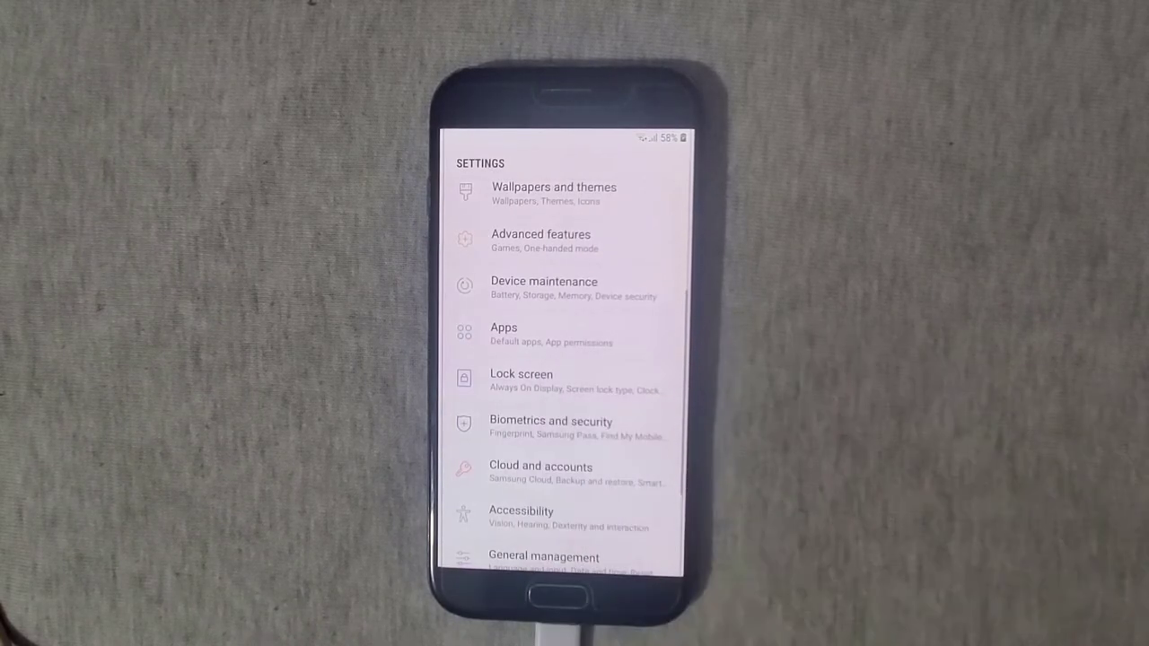
click(550, 427)
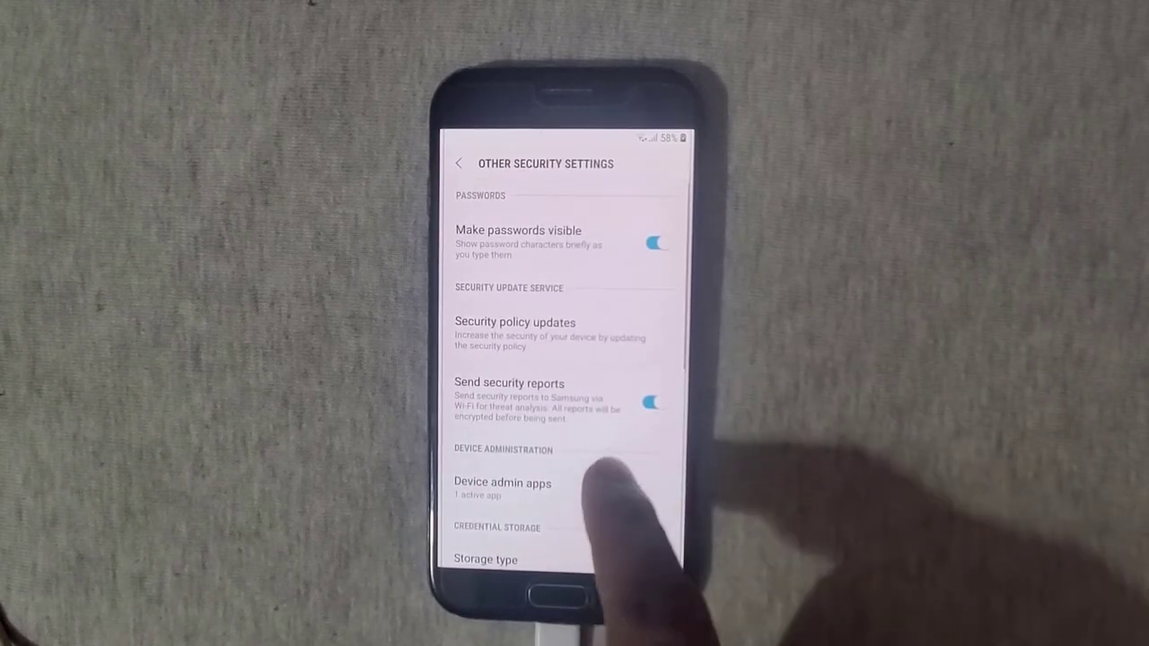
click(503, 484)
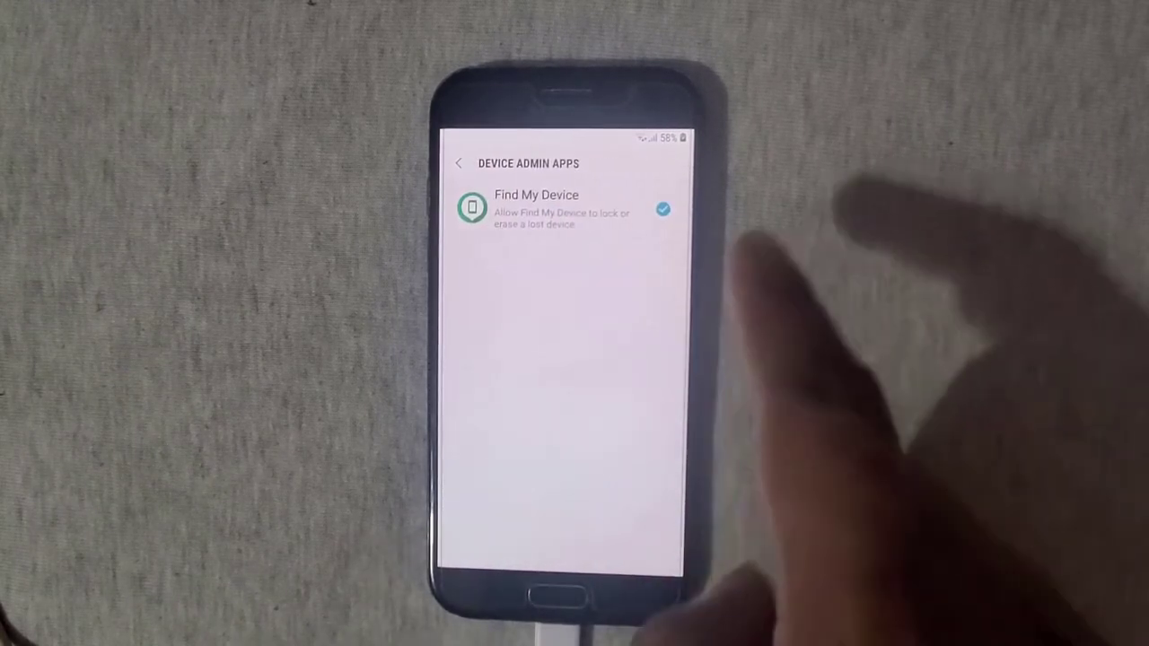
click(536, 202)
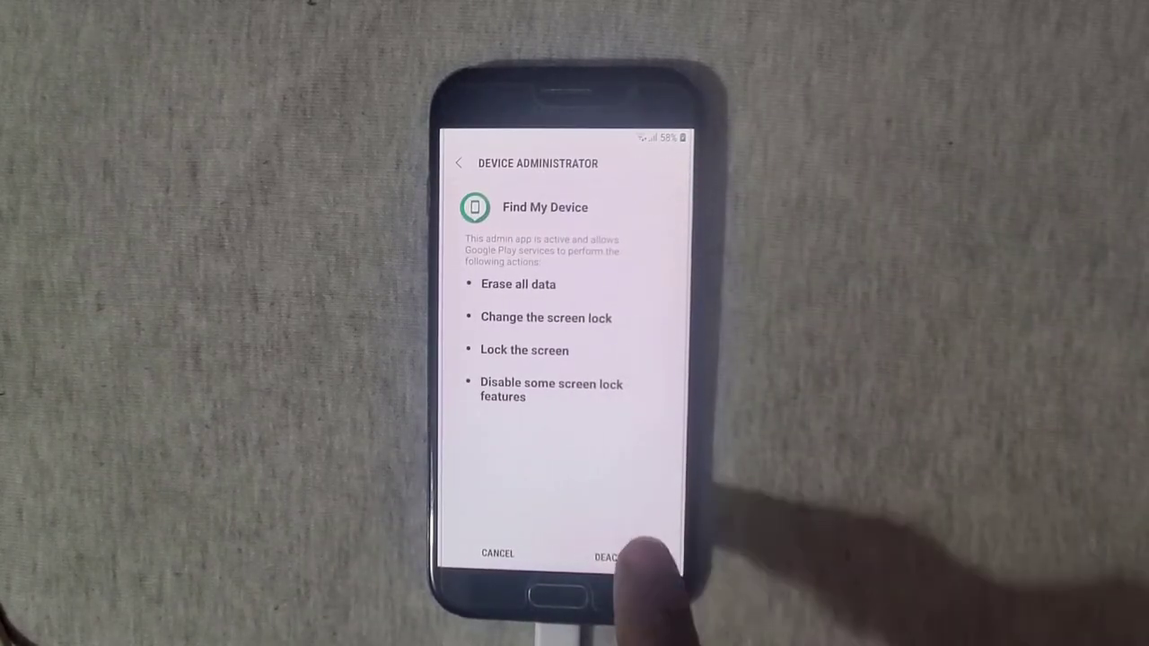
click(605, 553)
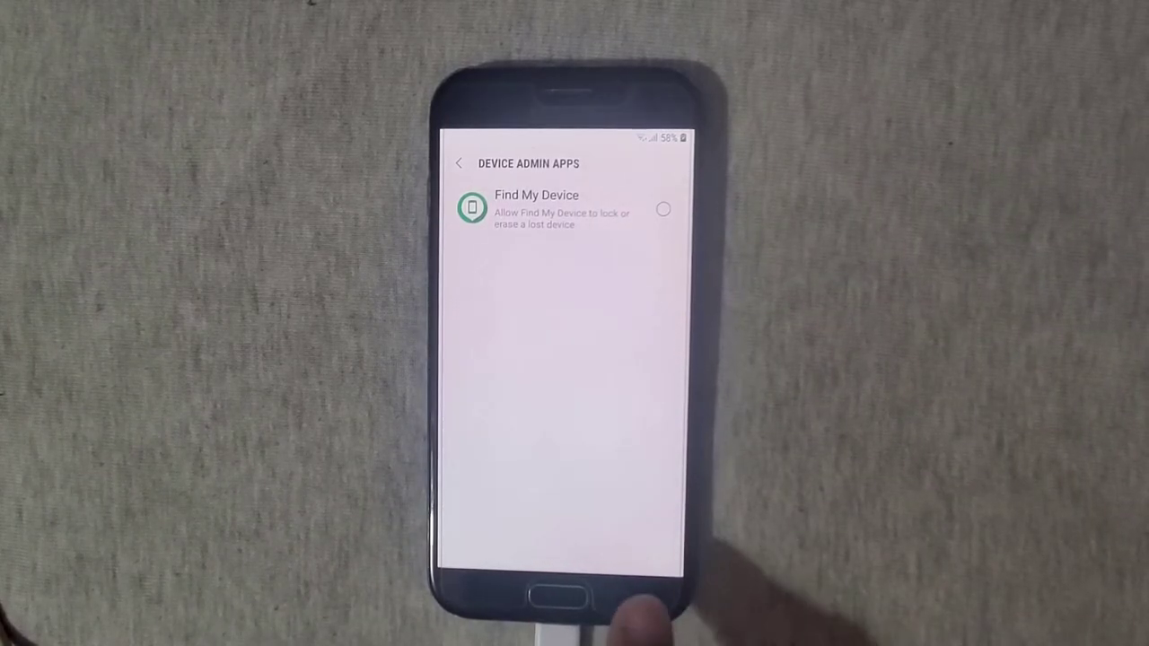
click(459, 163)
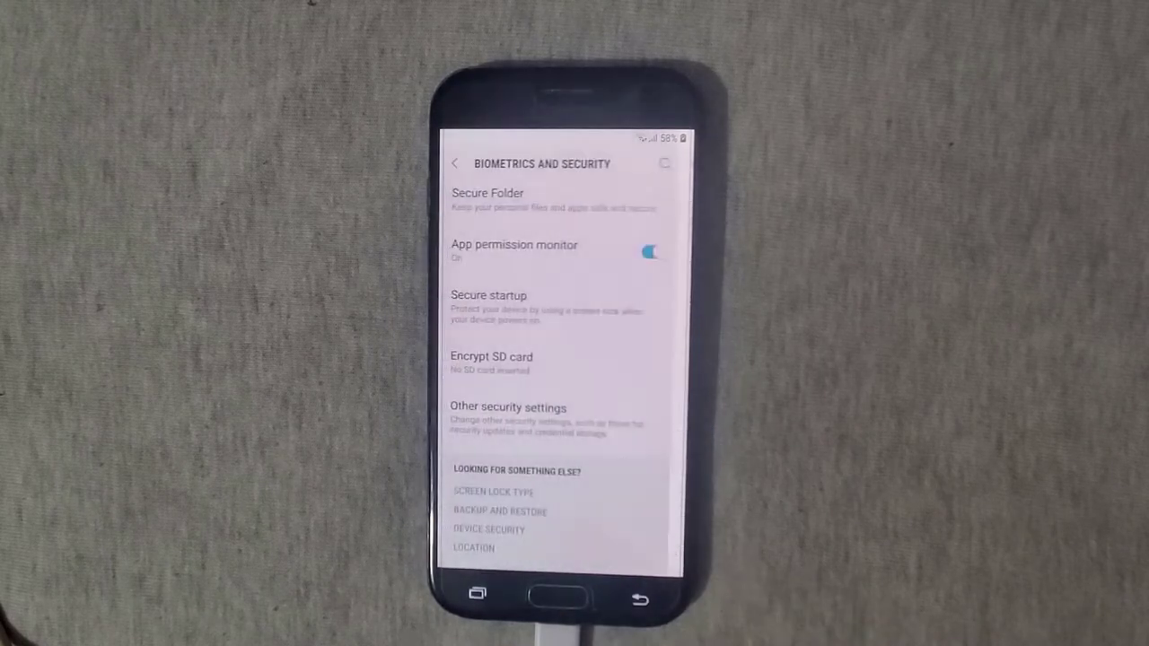
click(455, 162)
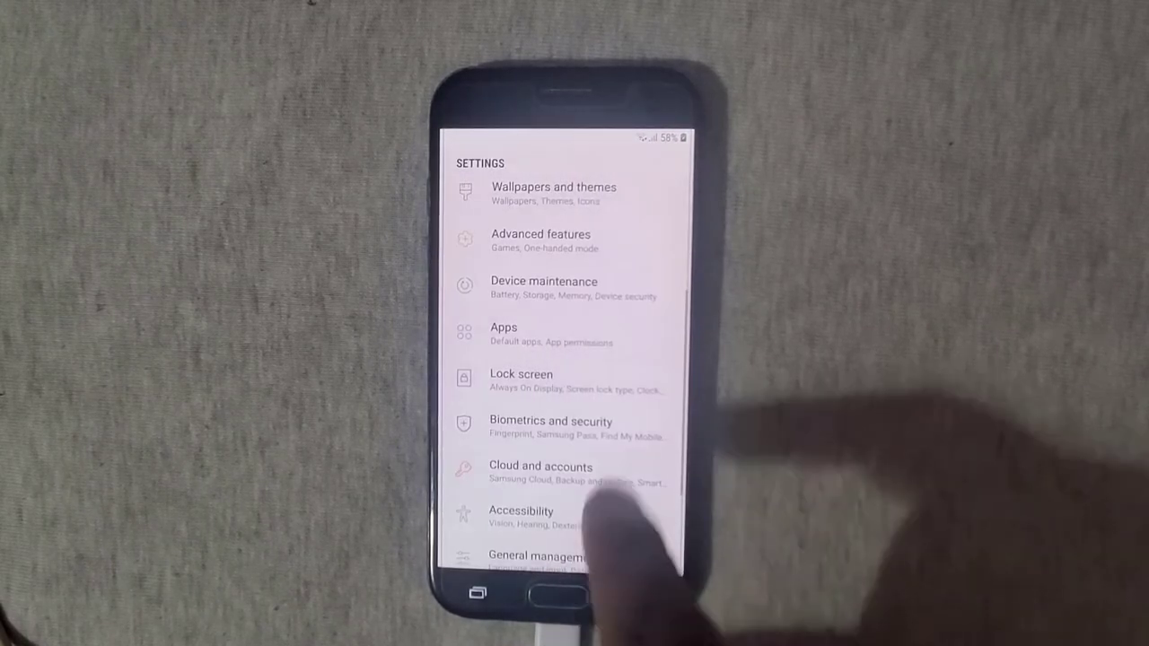
Stop Google Play services from its app info page under Apps
click(504, 334)
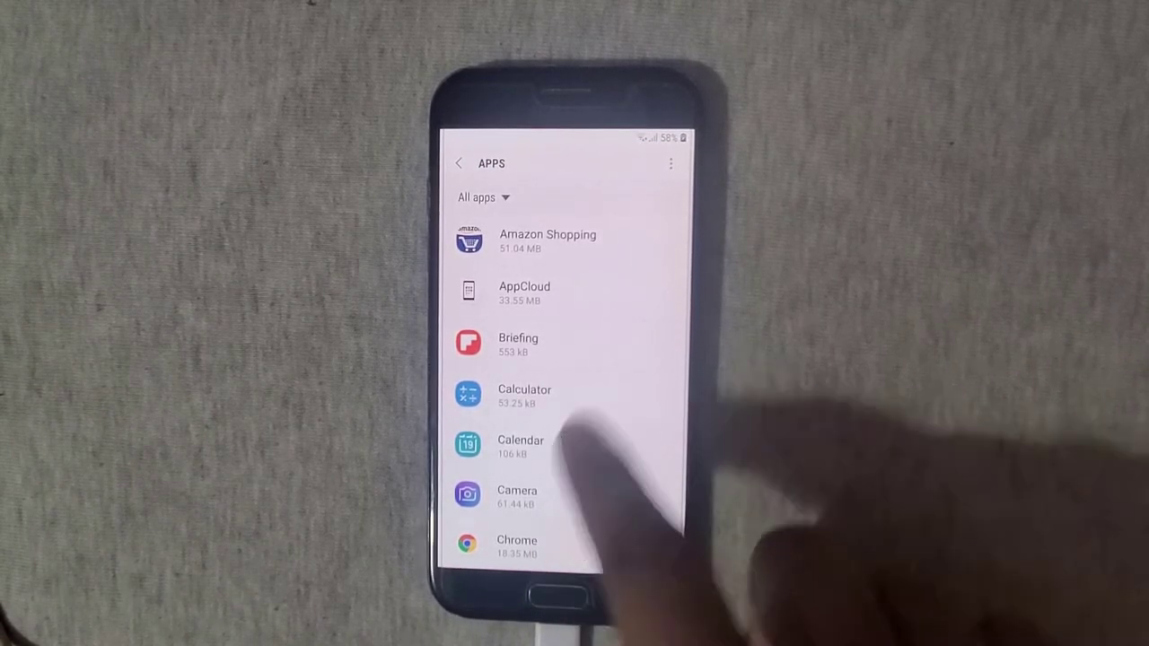
scroll(down, 3)
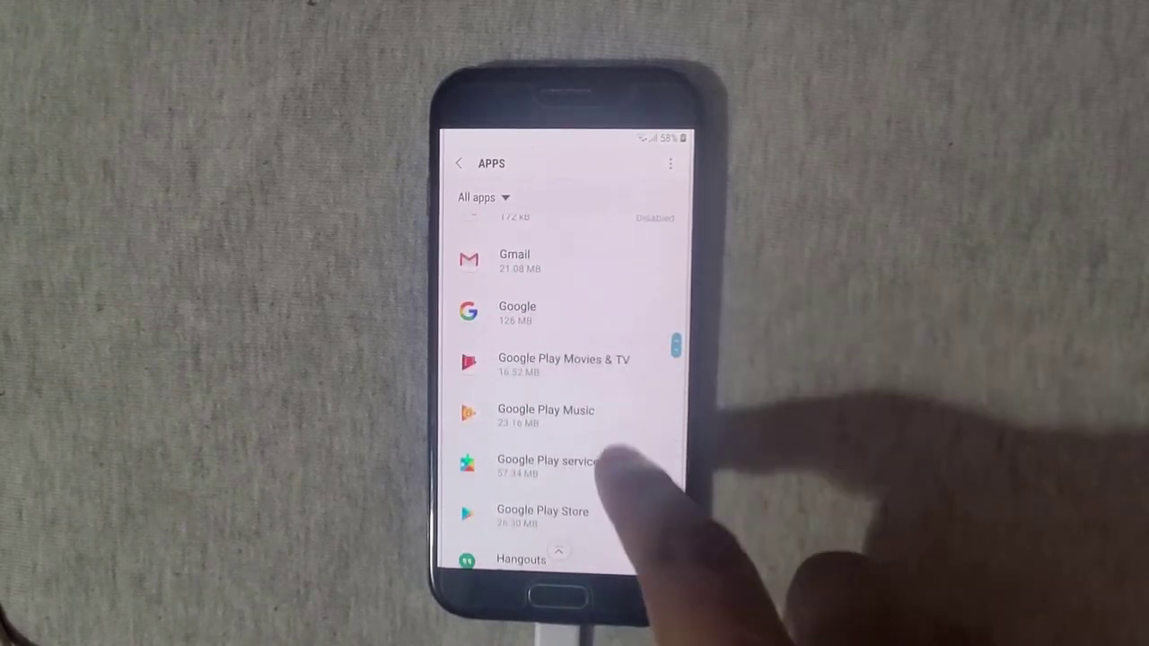
click(546, 461)
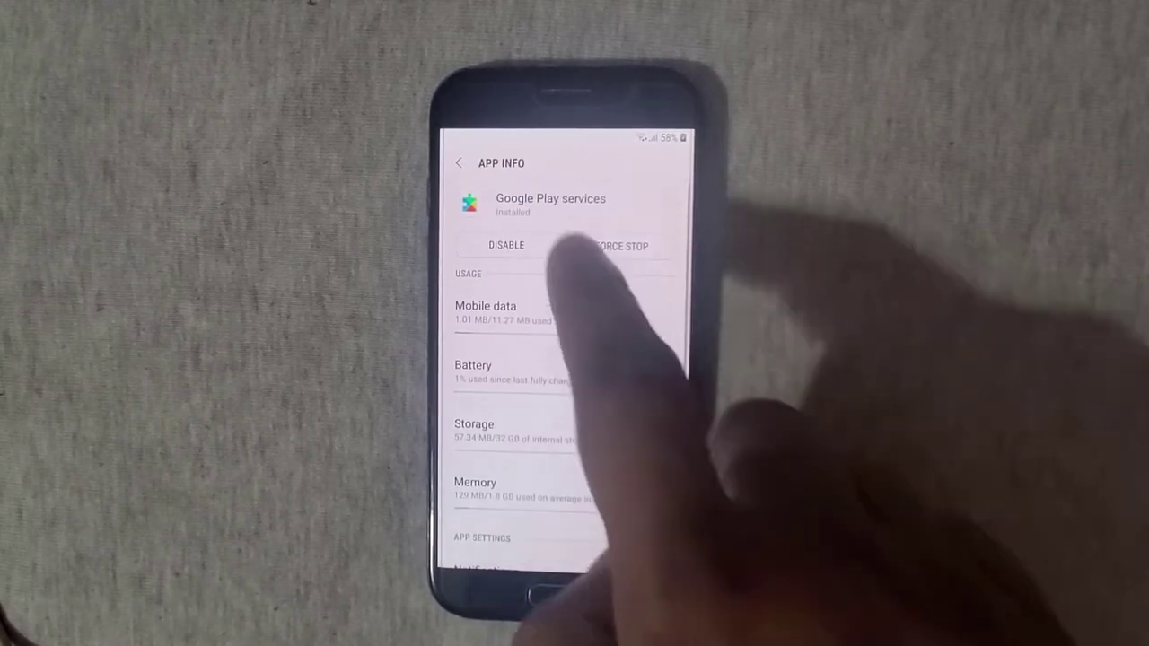
click(506, 245)
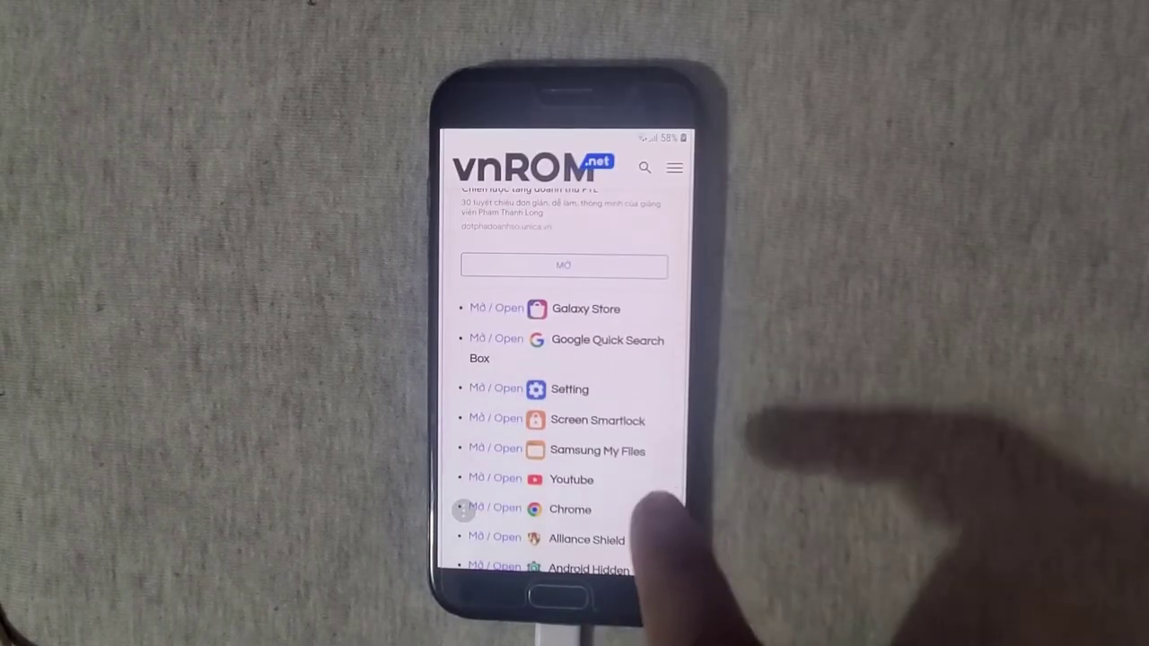
Save Google_Setting.apk from the vnROM page and open it via Download history
scroll(down, 3)
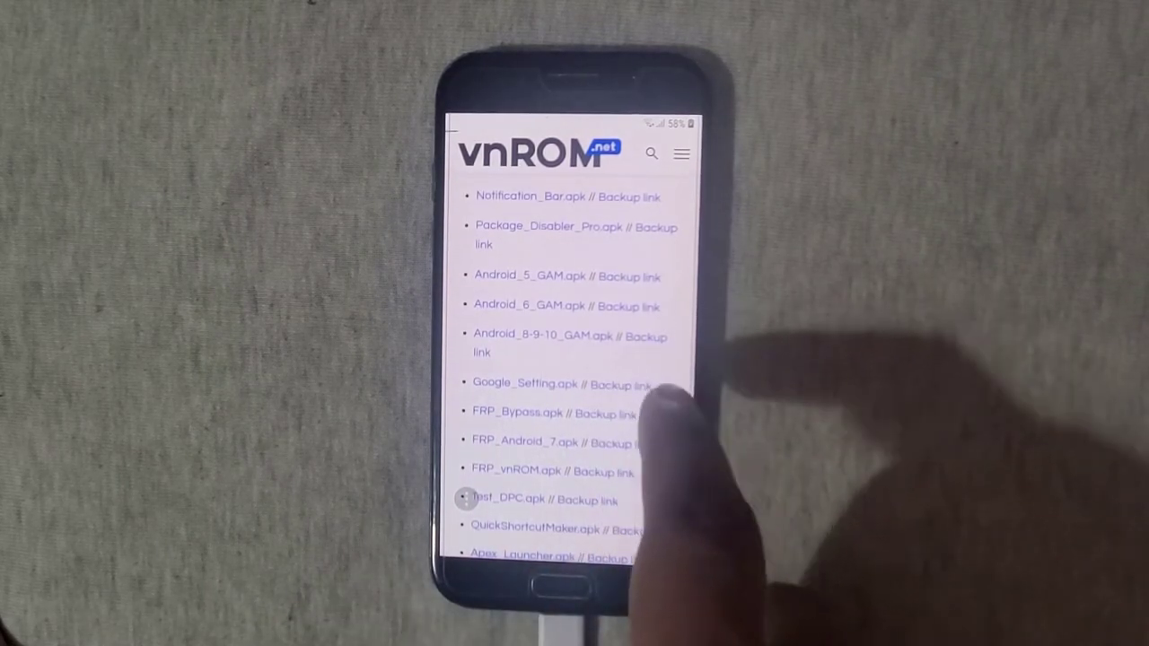
click(525, 382)
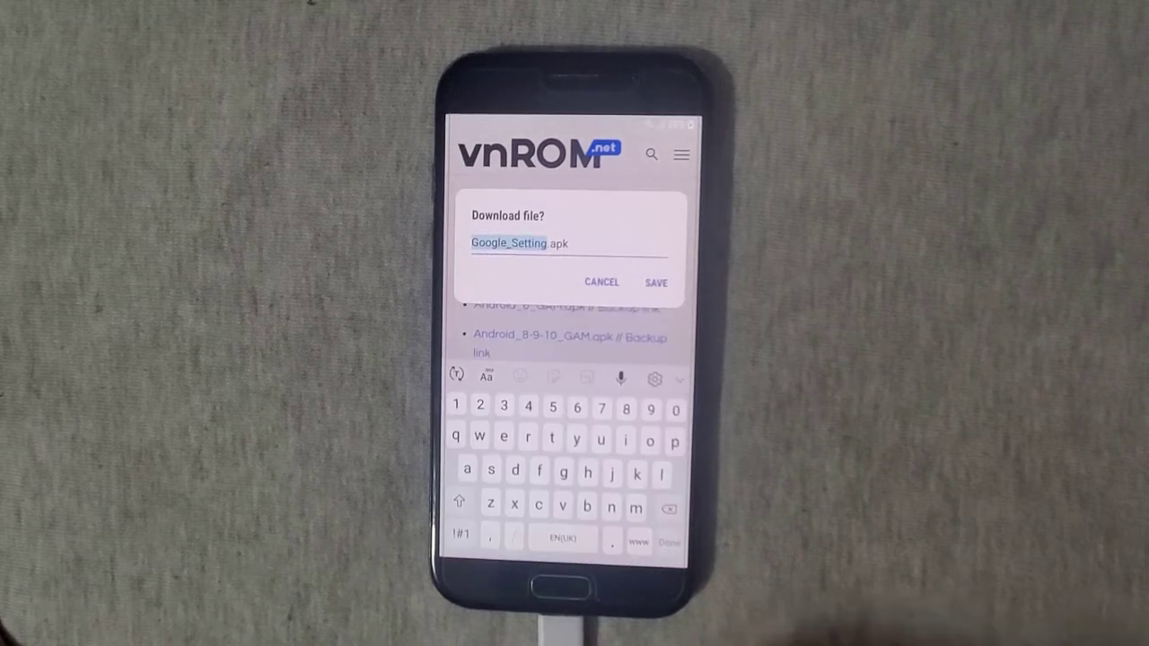
click(655, 282)
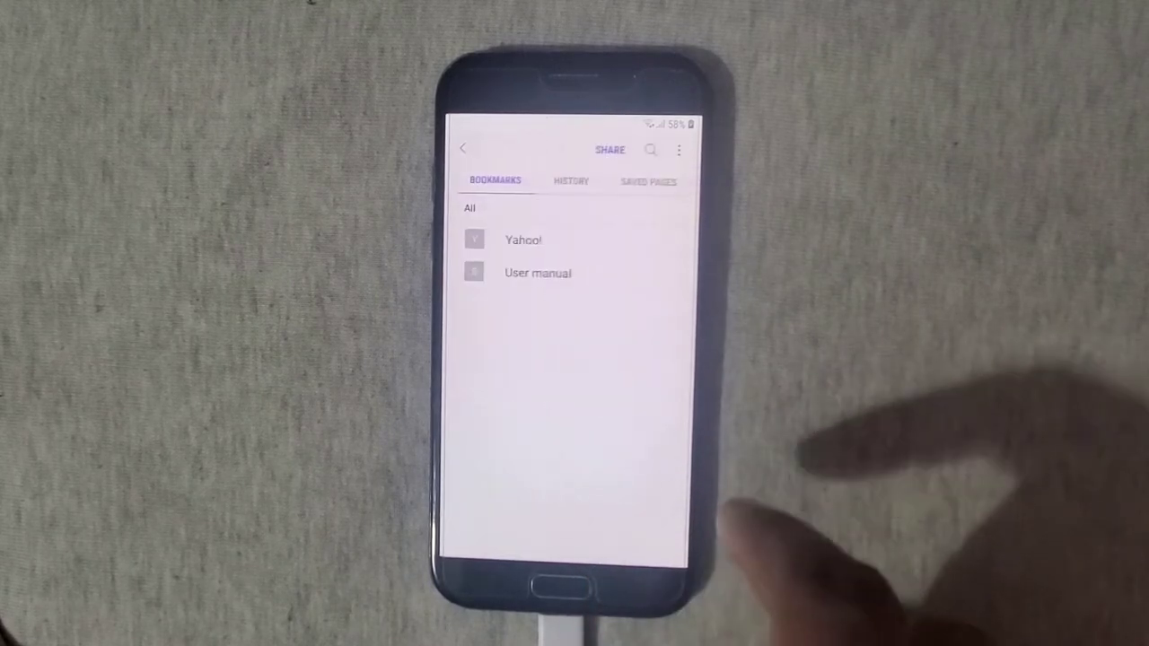
click(571, 181)
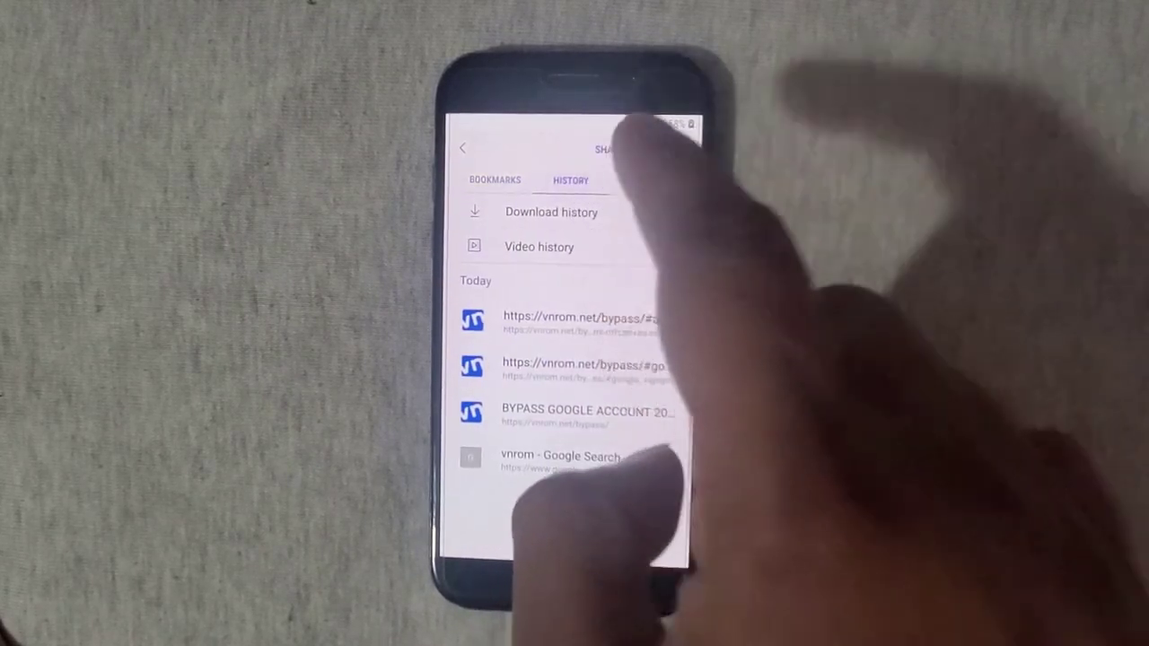
click(551, 213)
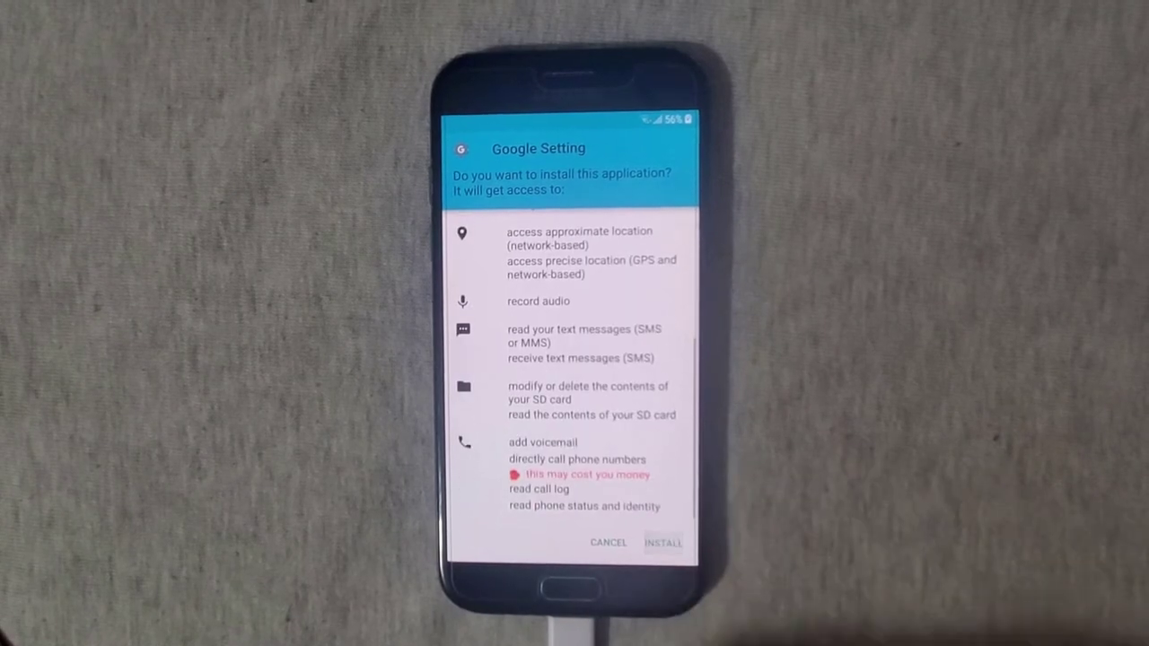
Confirm installation of the Google Setting app
click(663, 542)
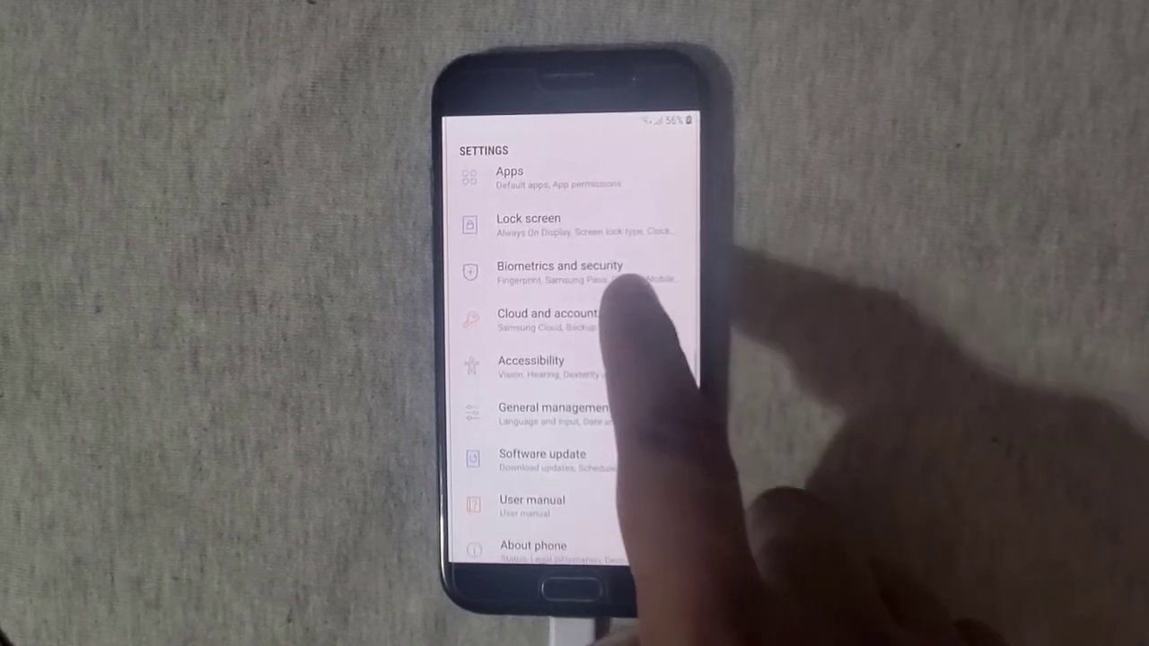
Go to Cloud and accounts > Accounts > Add account and choose Google
click(541, 321)
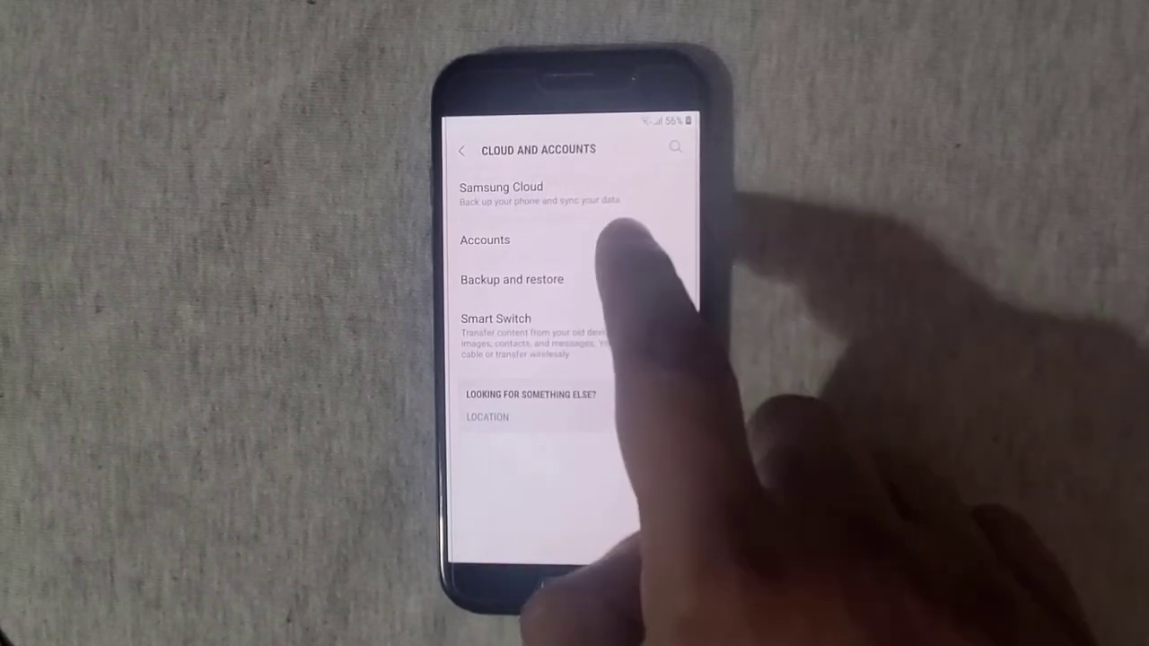
click(485, 240)
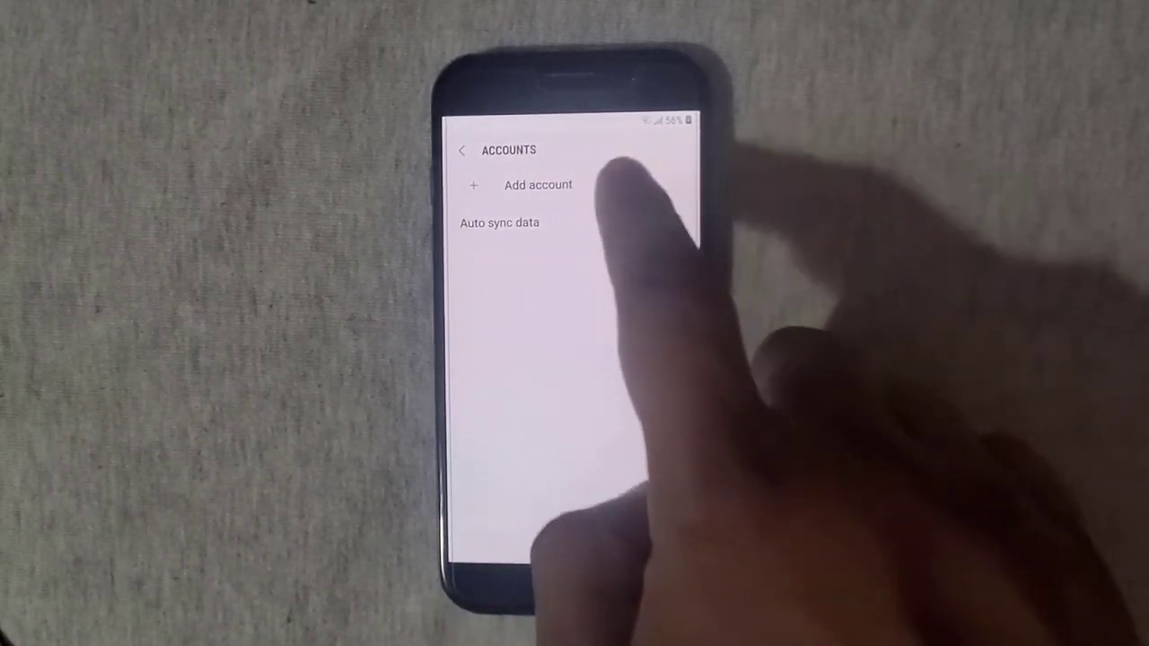
click(538, 184)
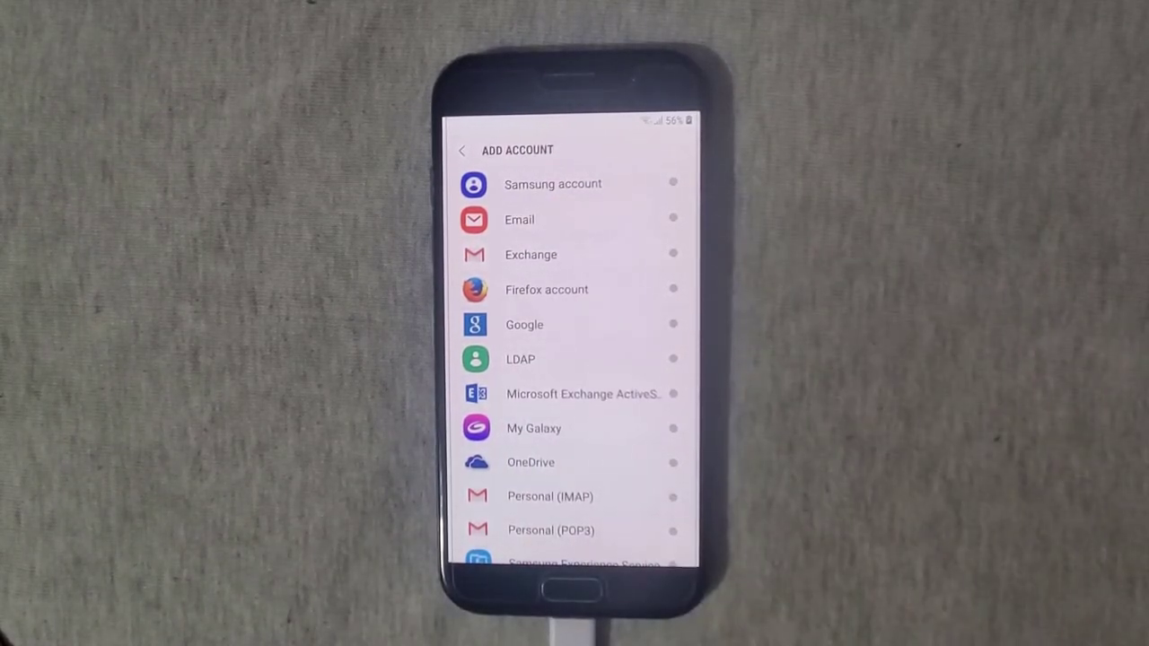
click(524, 324)
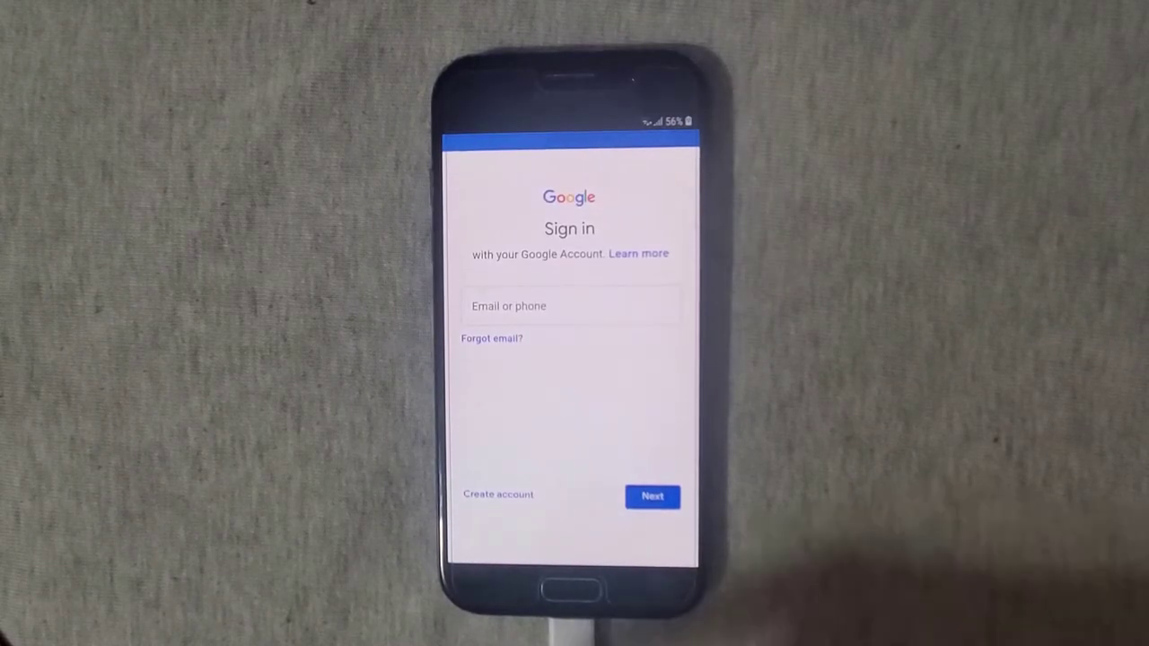
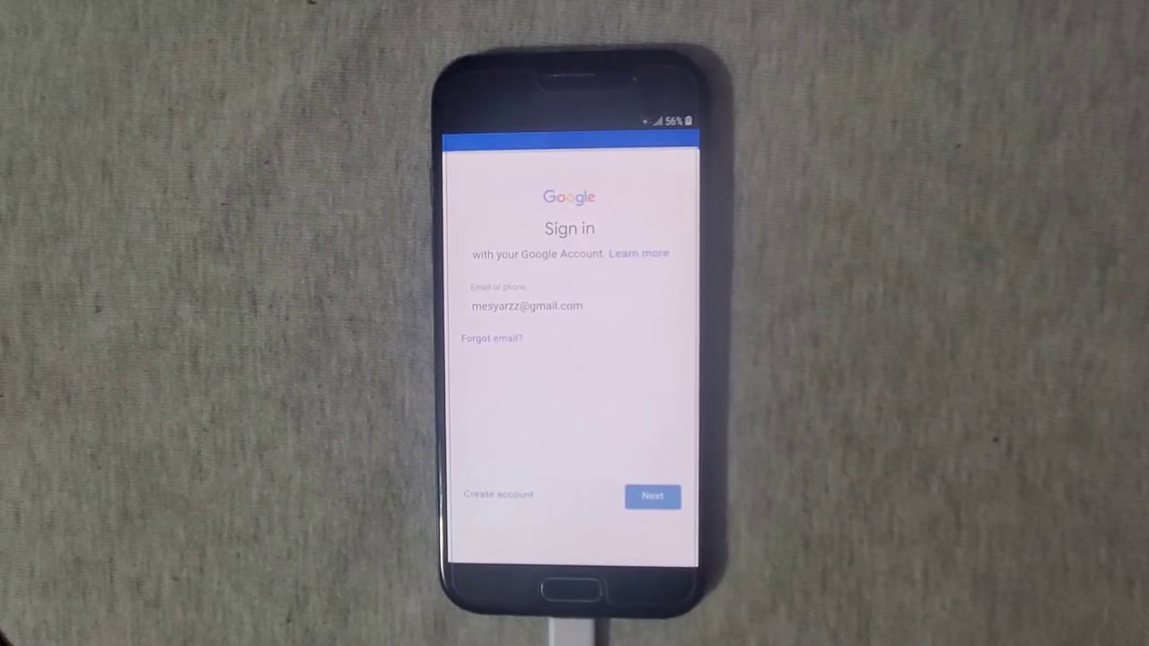
Enter the Google account email and password, then agree to Google's terms of service
click(651, 496)
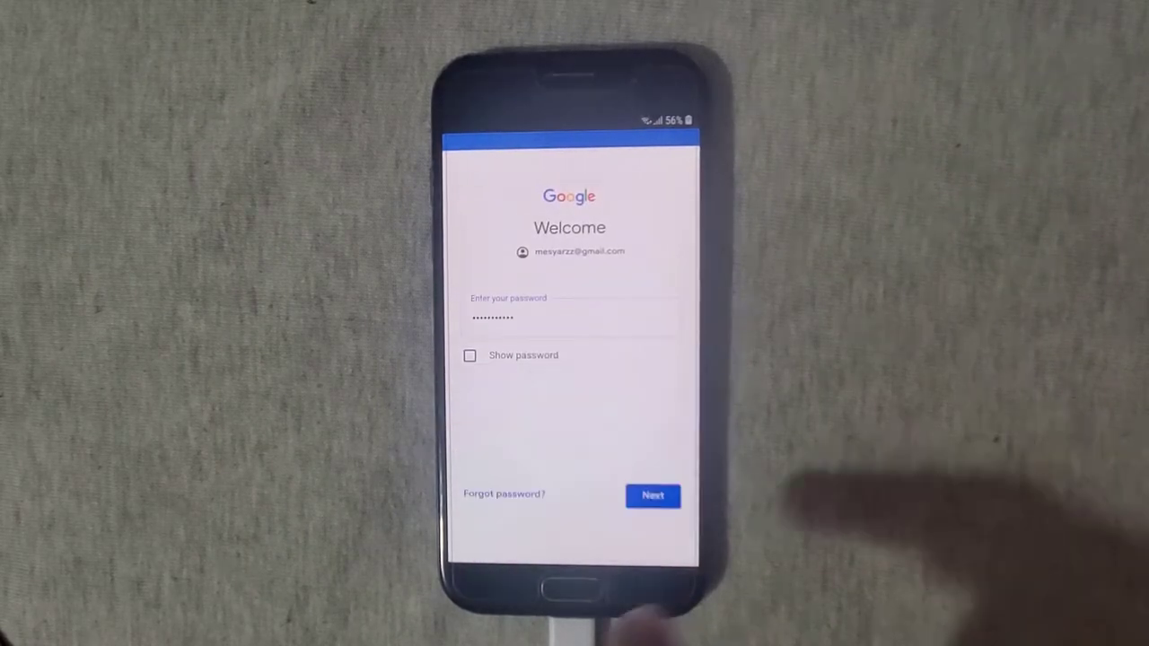
click(652, 495)
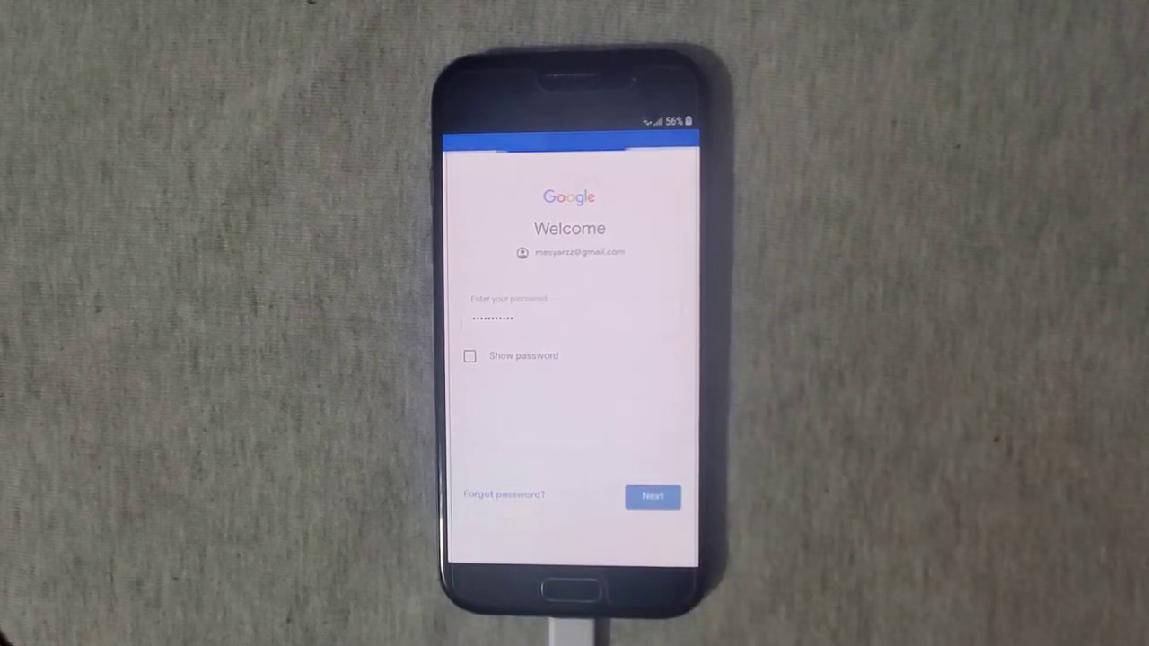
click(652, 496)
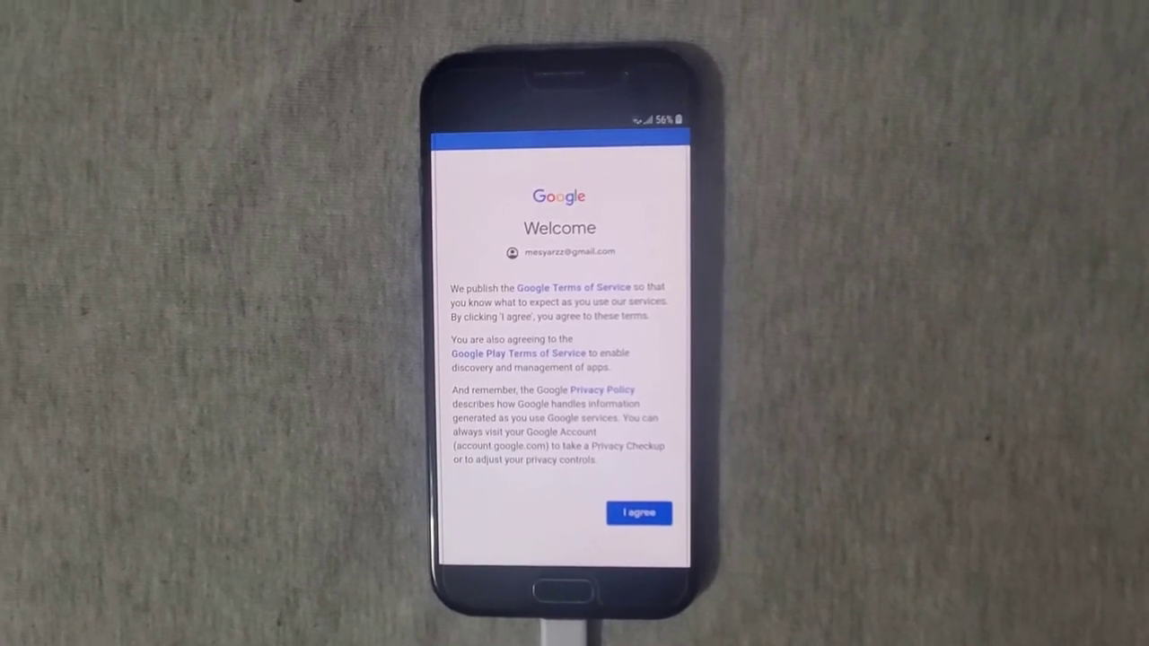
click(638, 513)
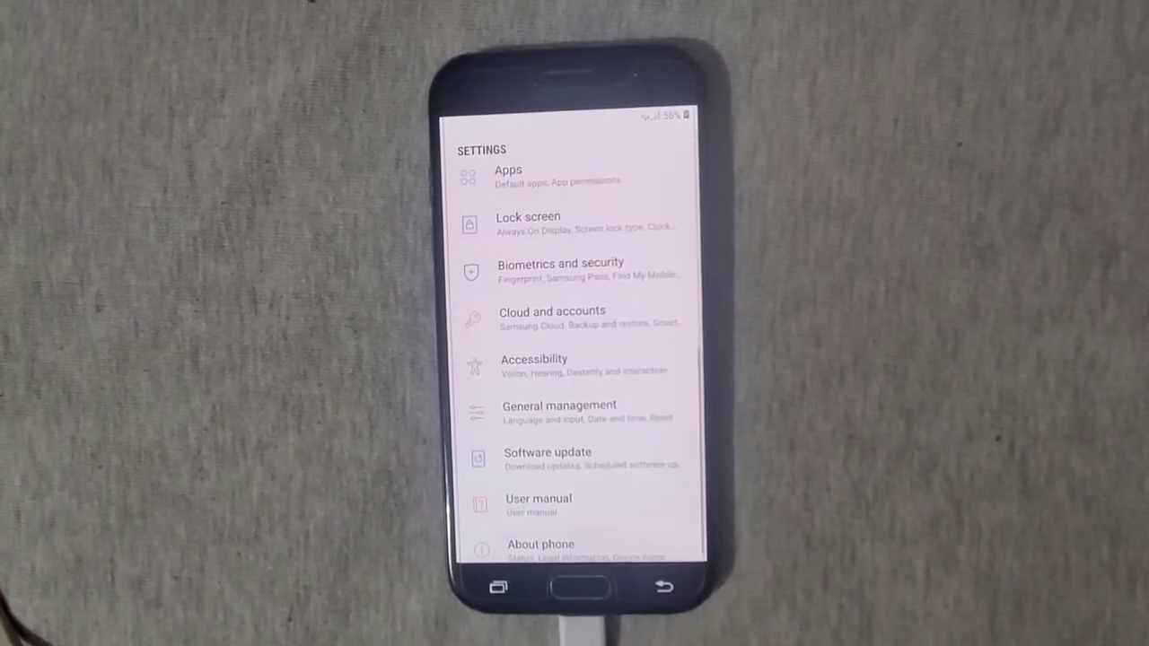
Open Google Play Store from the Disabled apps list, then return to the vnROM shortcuts page
scroll(up, 3)
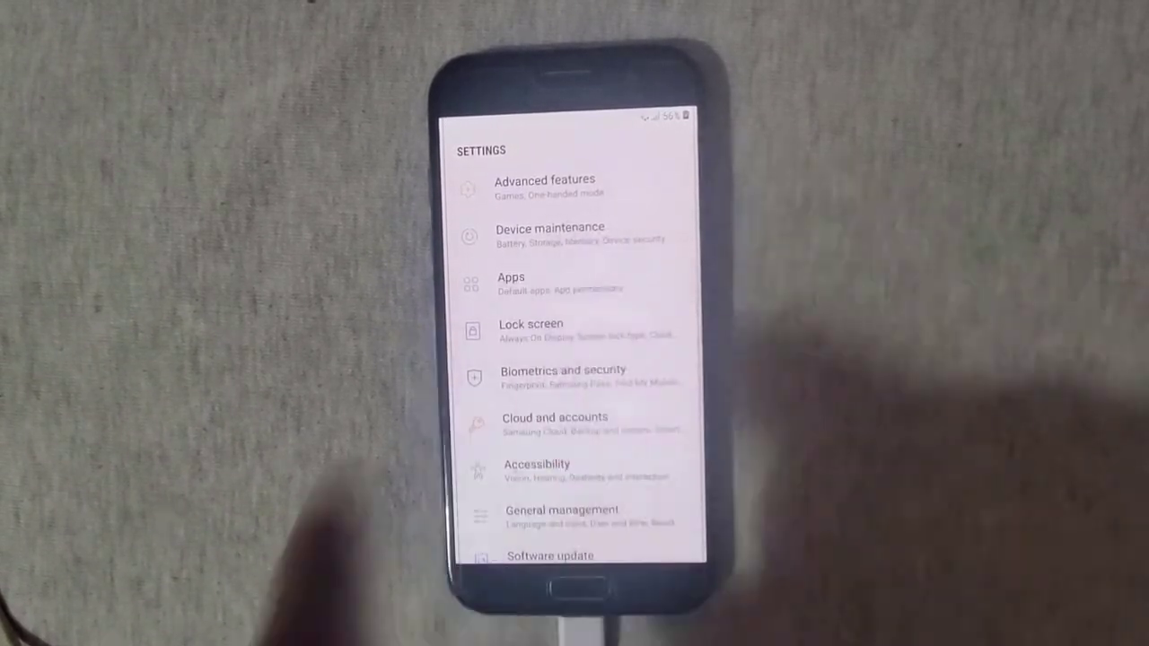
click(511, 283)
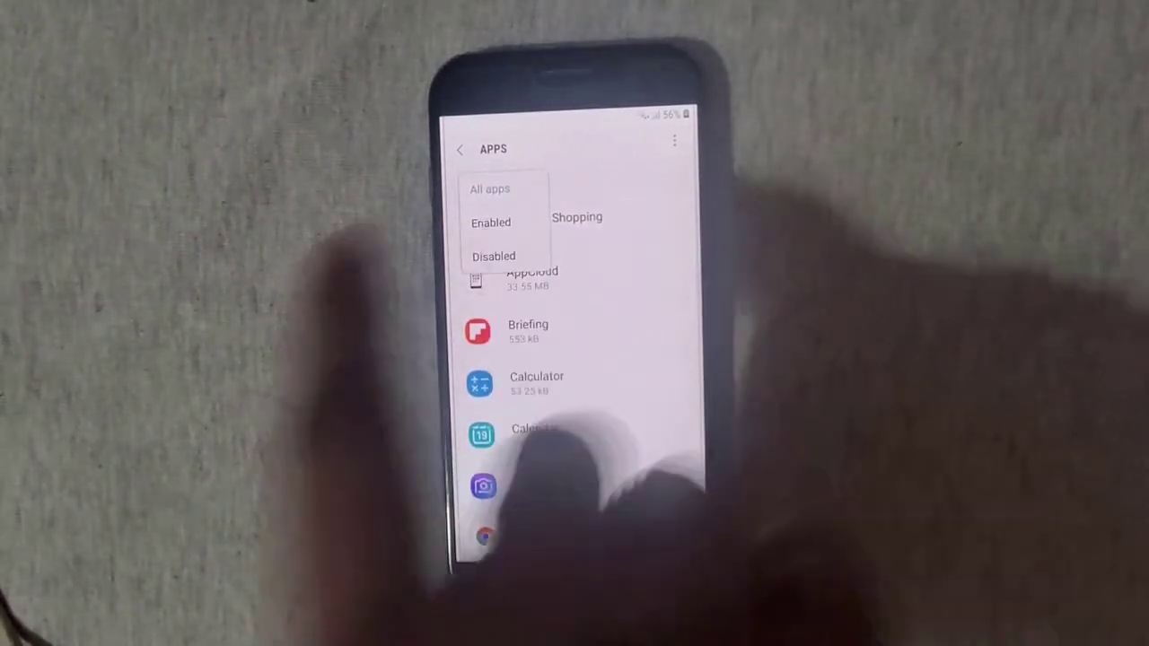
click(494, 256)
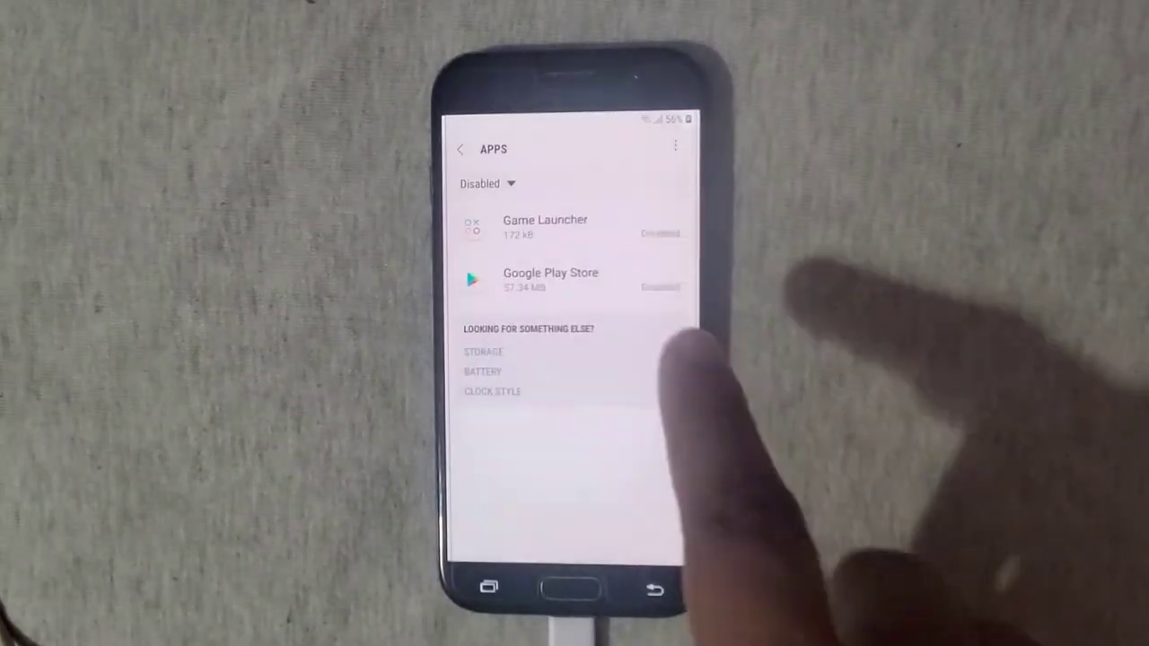
click(550, 279)
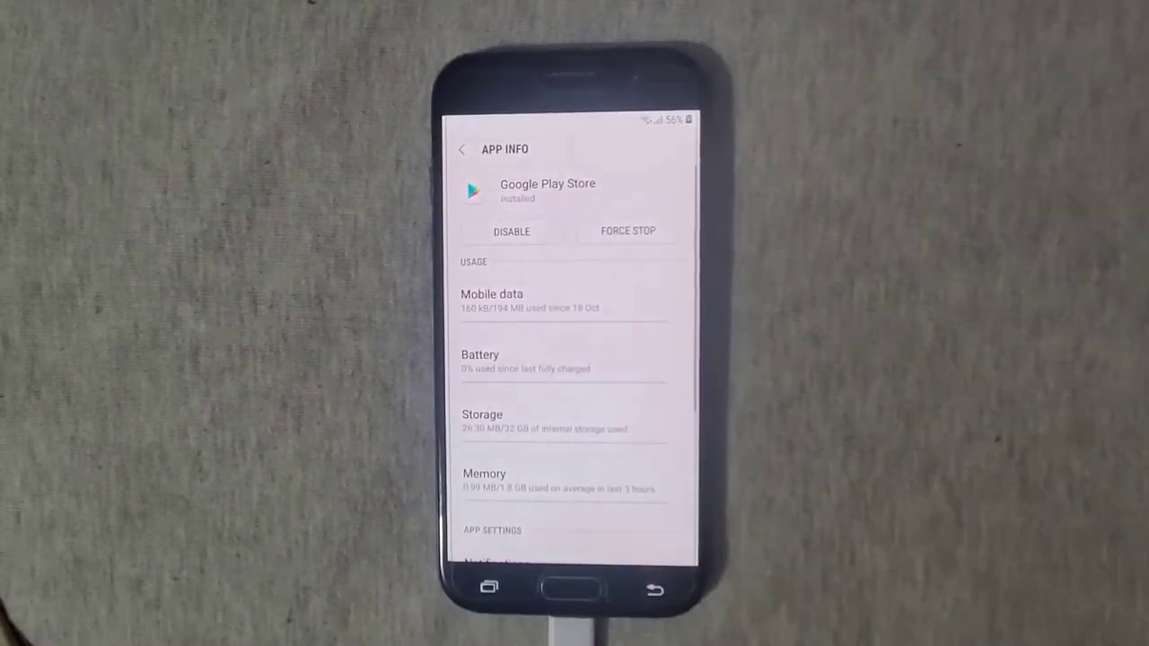
click(651, 588)
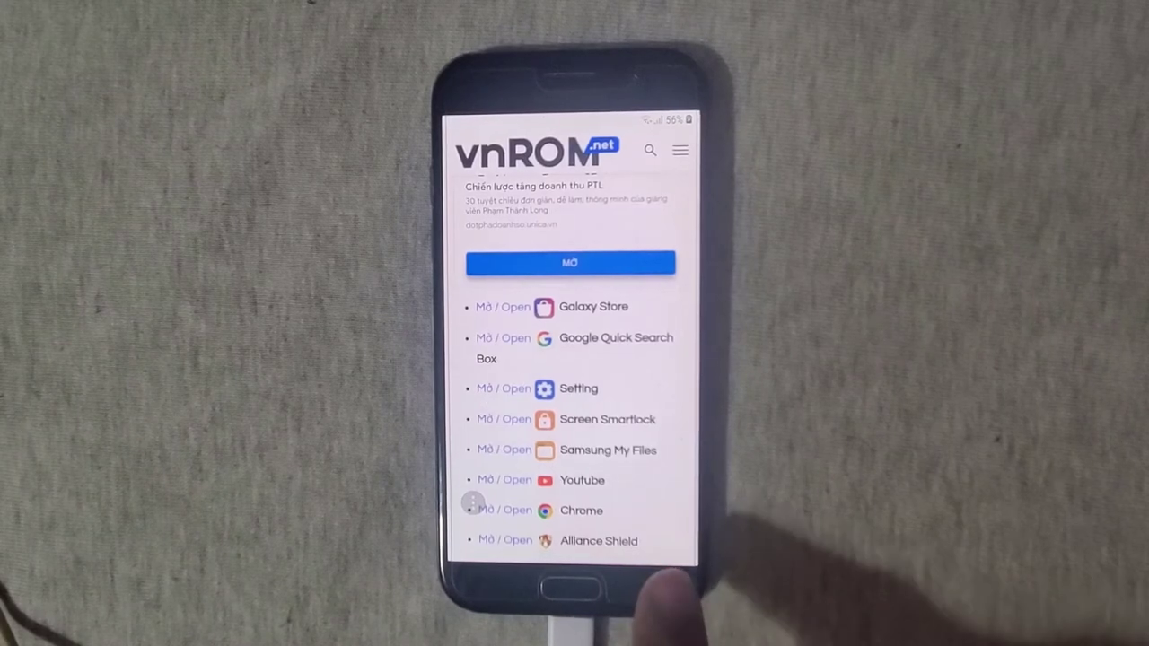
Leave Samsung Internet and return to the setup wizard's Start screen
click(570, 263)
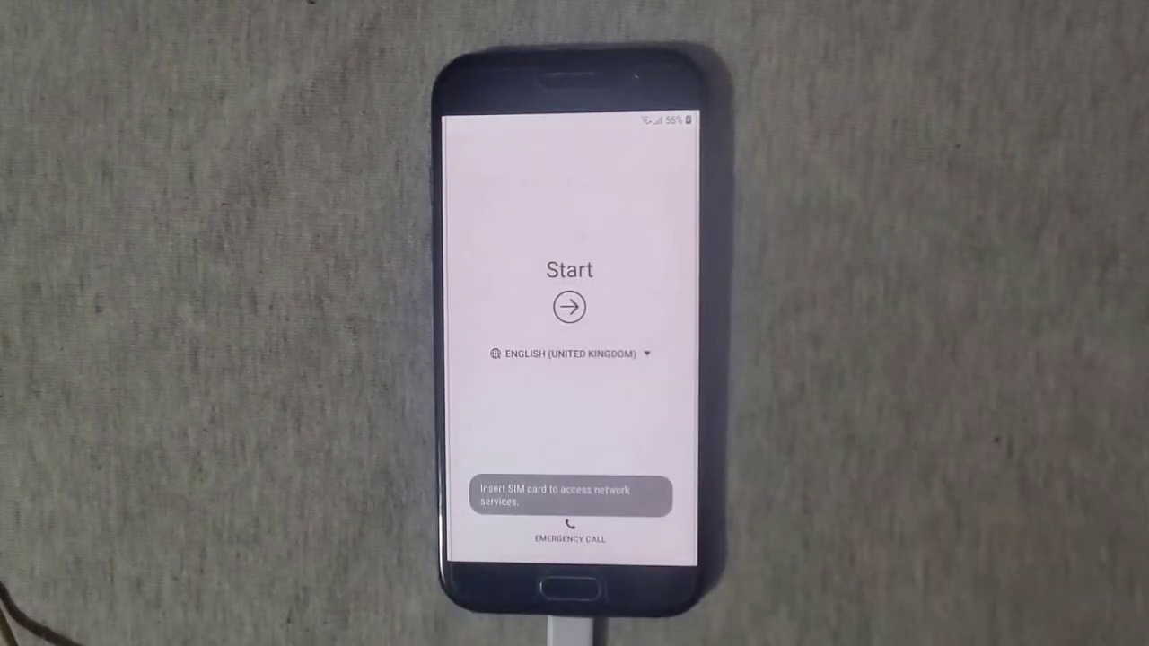
Start setup, agree to terms, and continue past Account added, No backups and Protect your phone
click(569, 307)
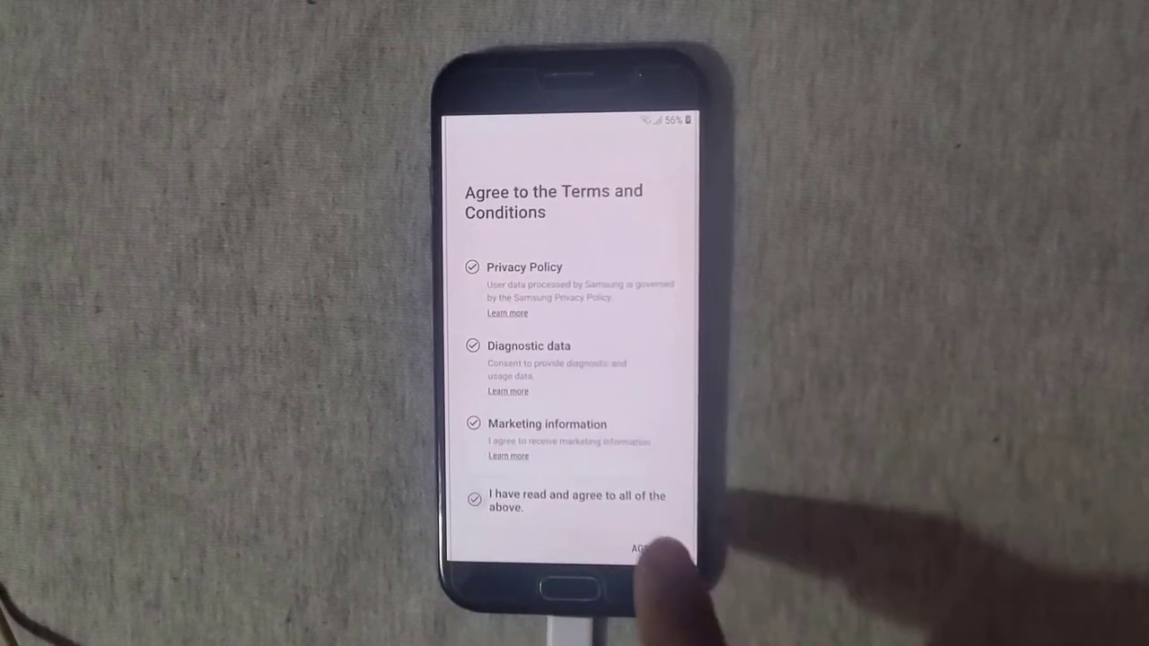
click(641, 548)
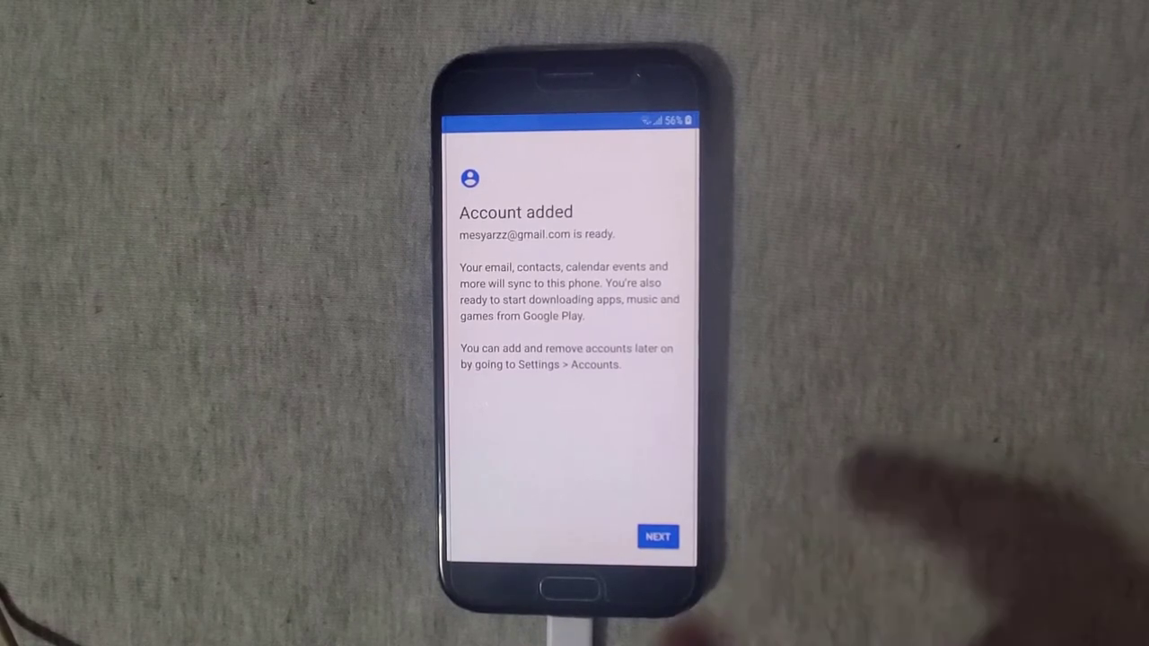
click(657, 536)
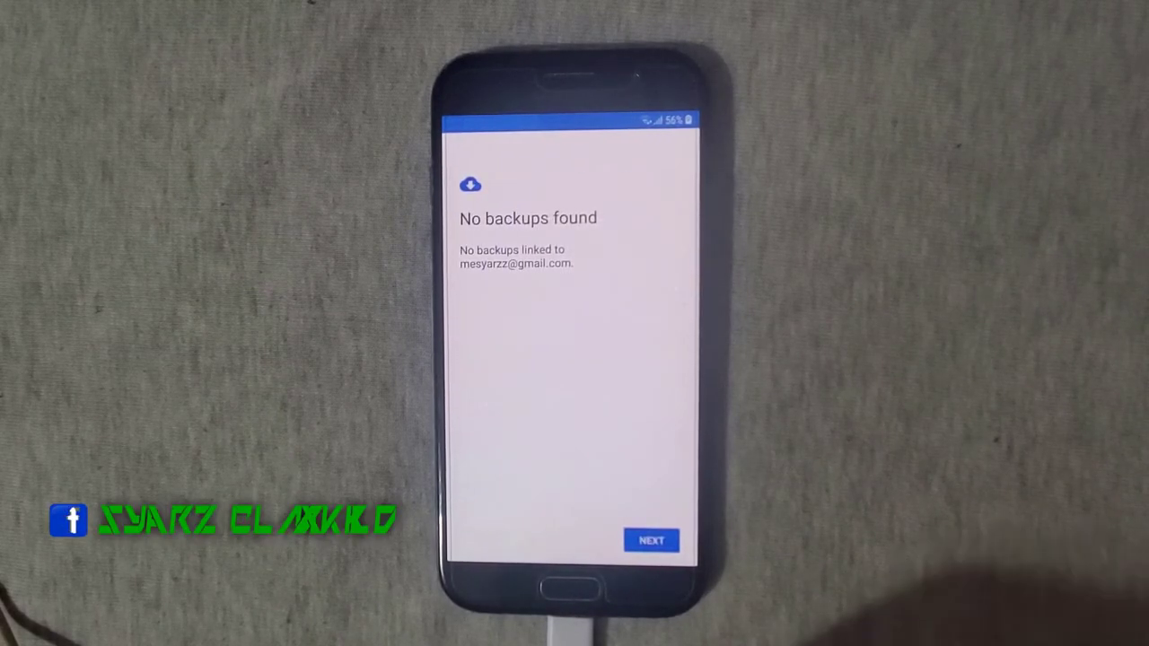
click(650, 539)
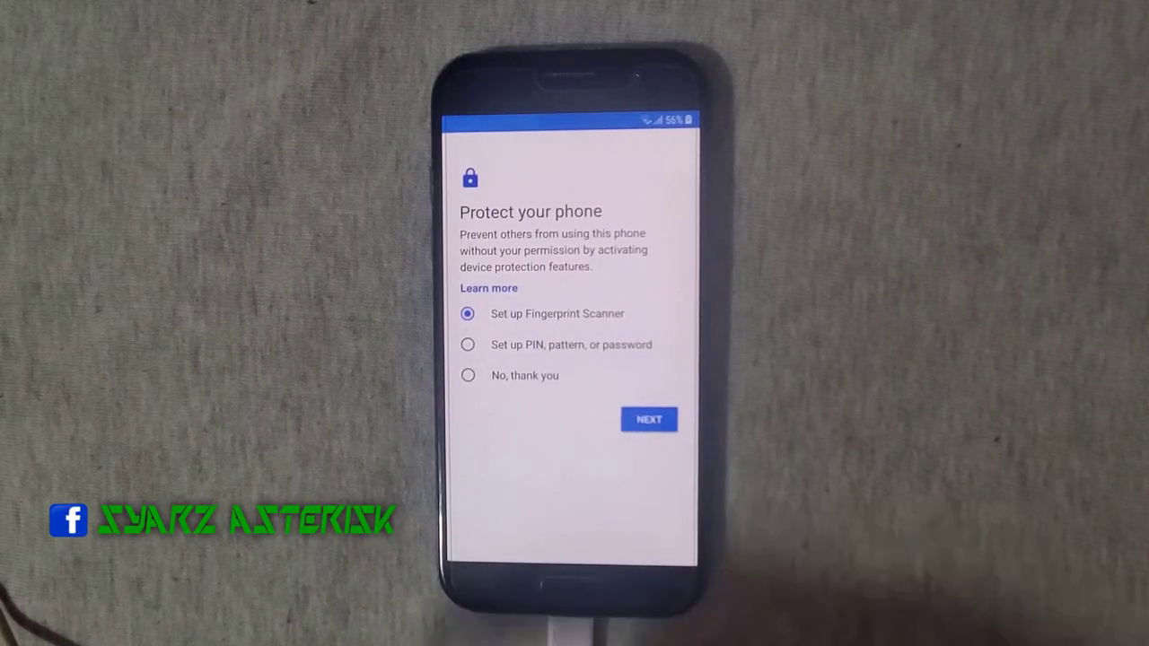
click(648, 419)
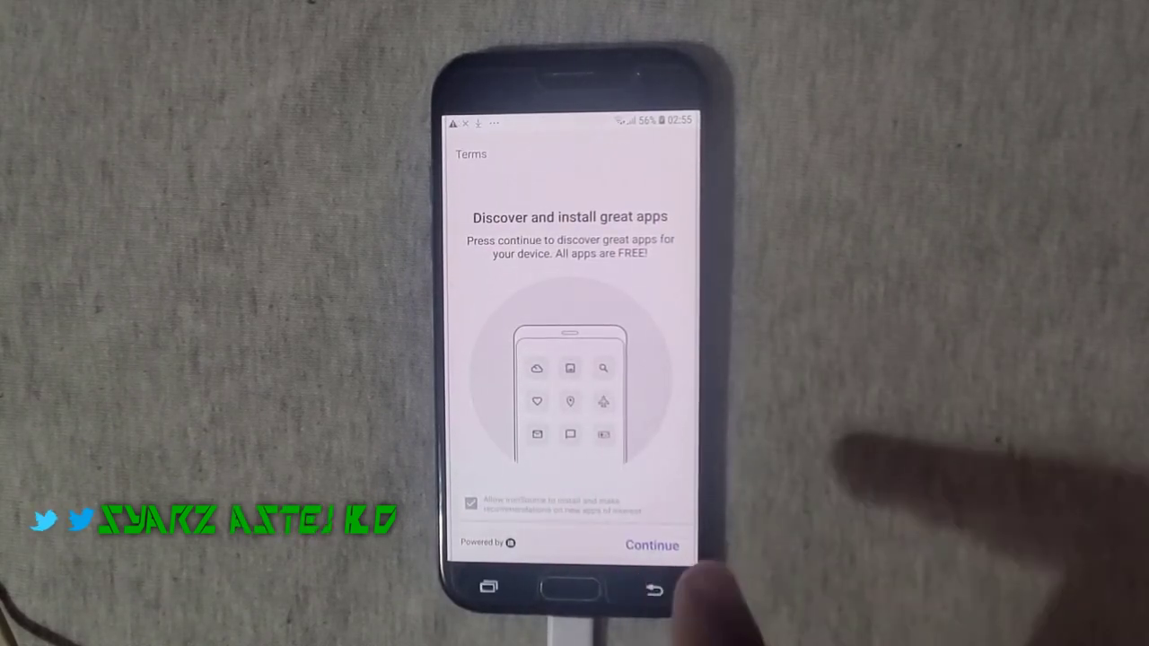
Continue past the free app package offer and its suite choice
click(652, 545)
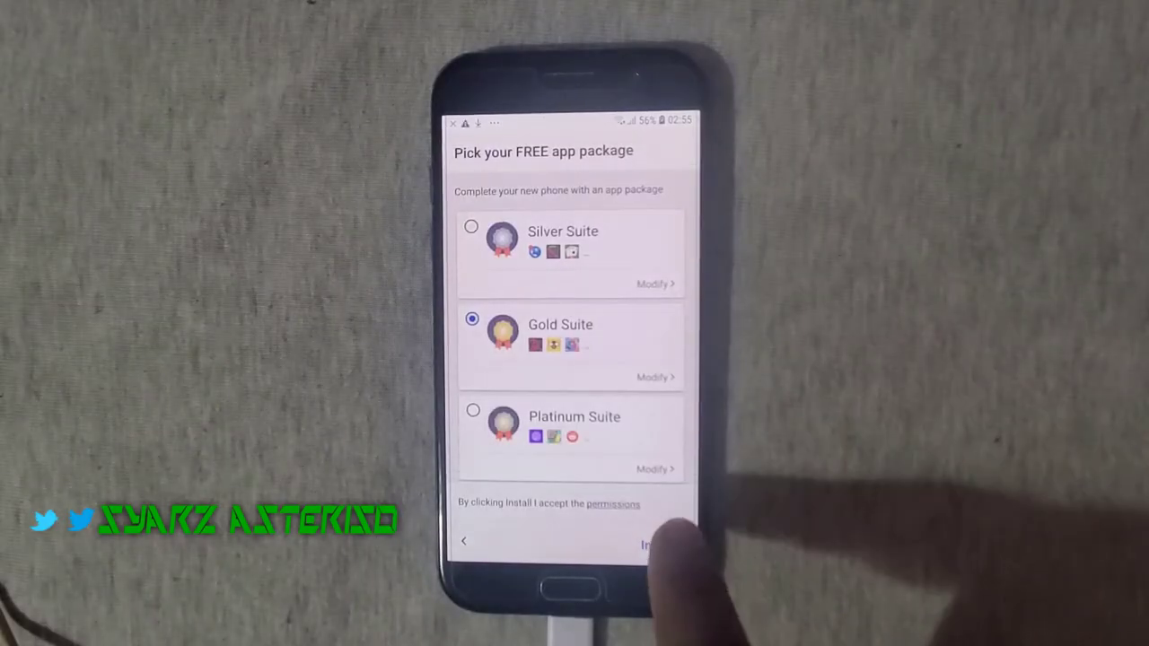
click(651, 543)
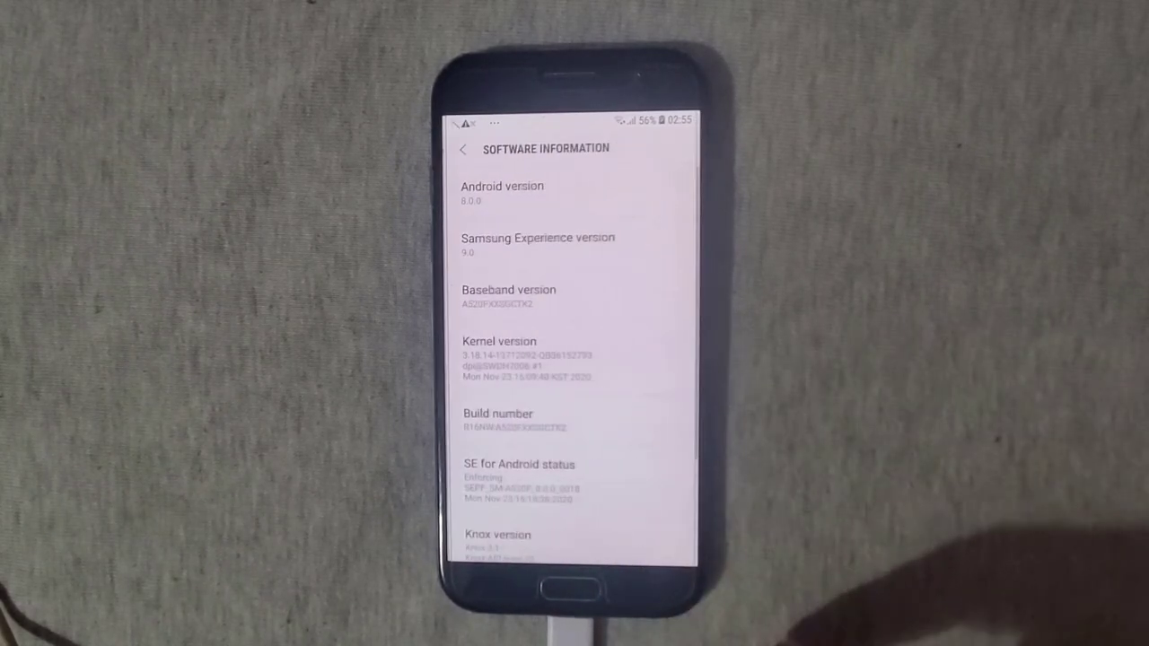
Tap Build number to unlock developer mode, then enable OEM unlock in Developer options
click(514, 420)
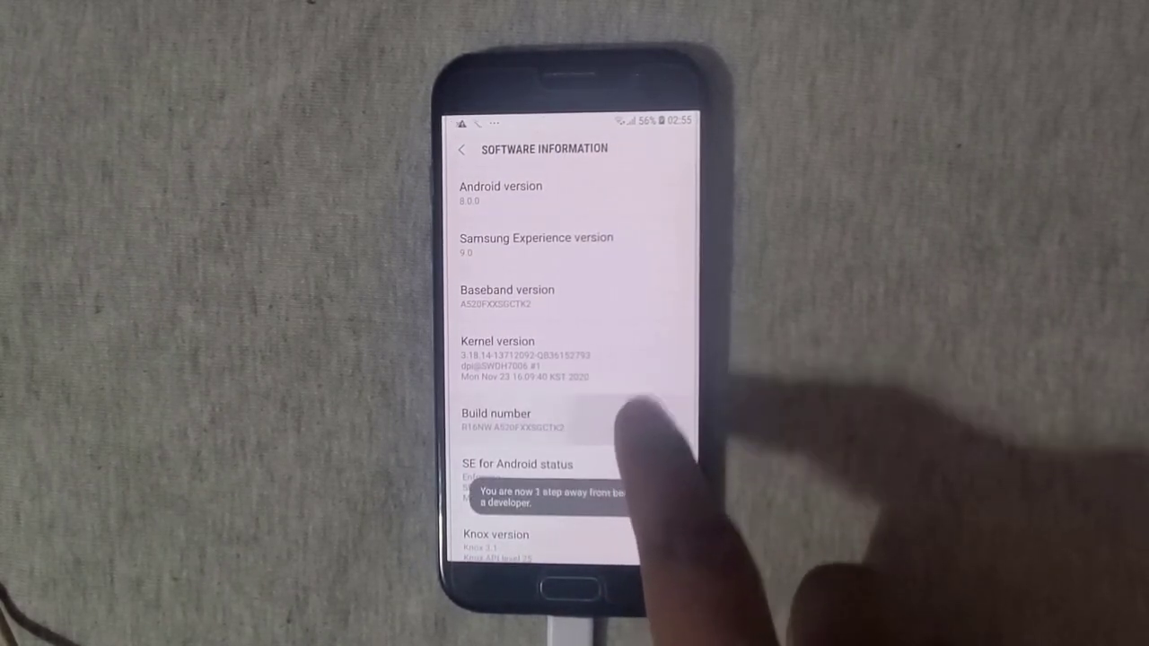
click(514, 420)
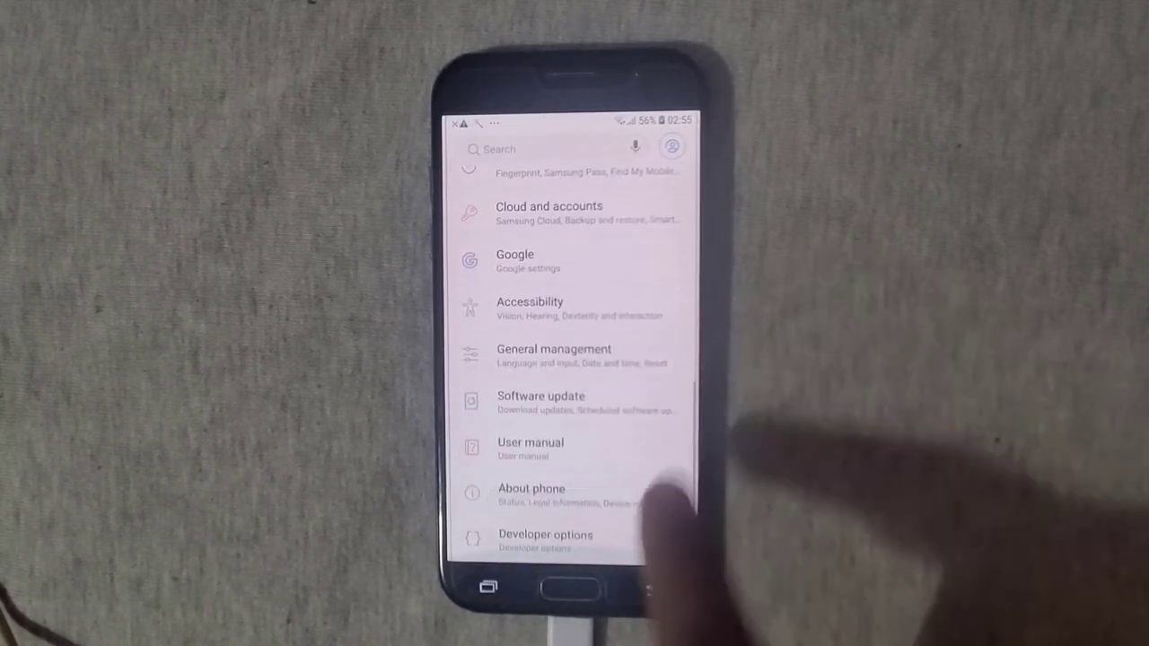
click(545, 538)
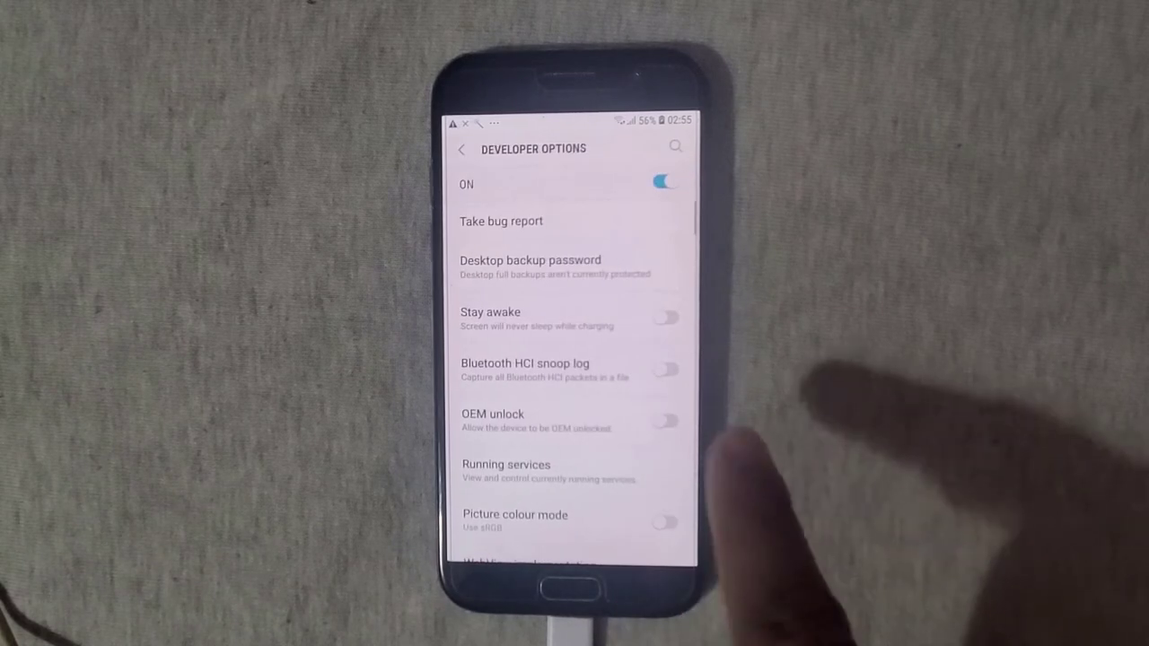
click(666, 420)
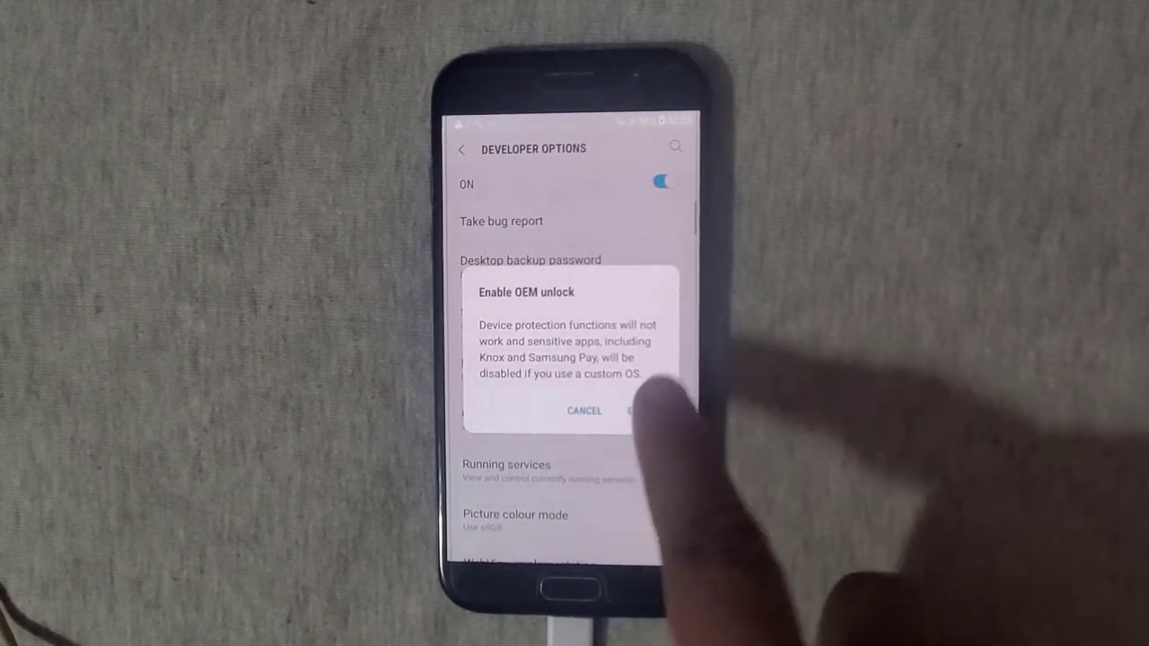
click(642, 410)
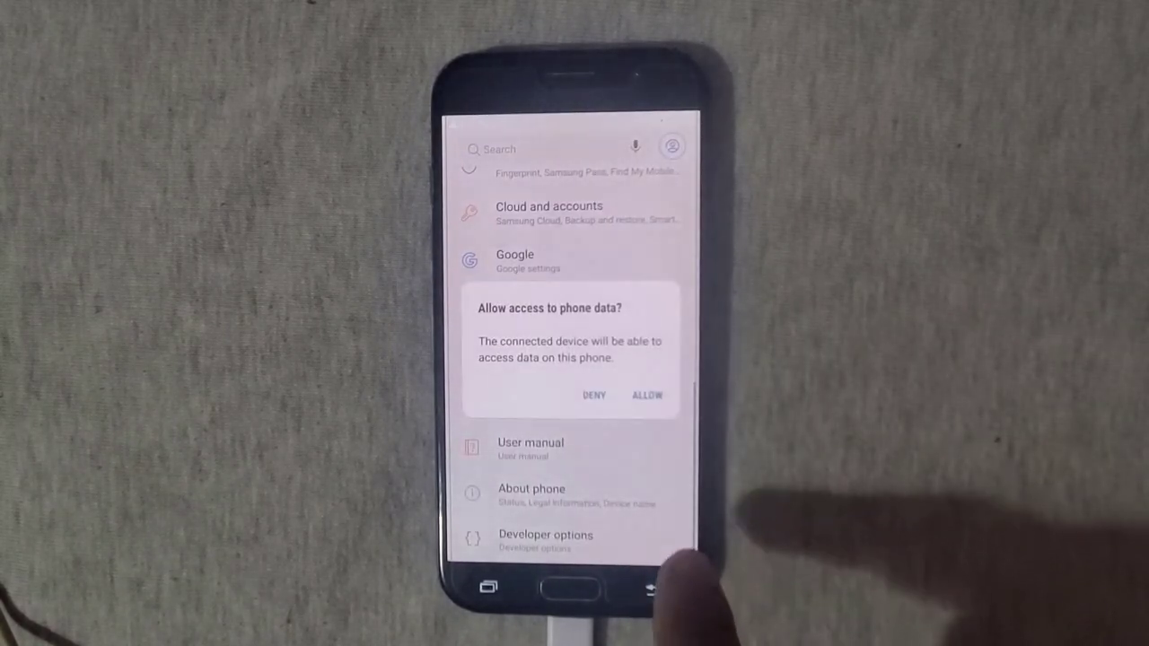
Deny the data access prompt and go to General management > Reset > Factory data reset
click(647, 395)
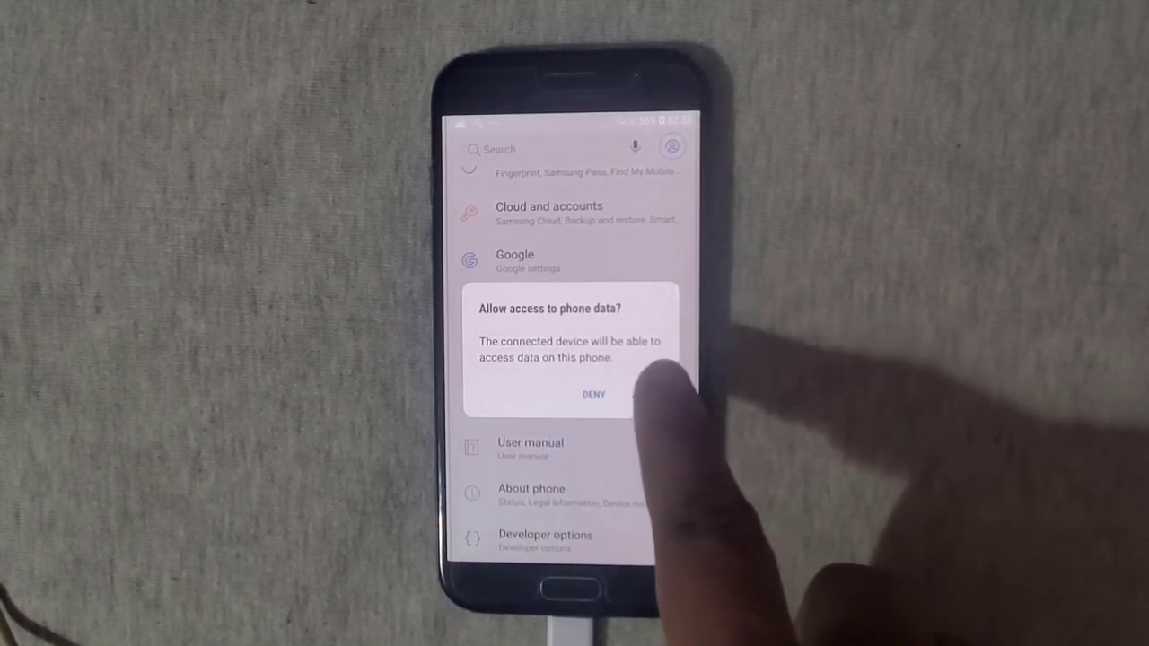
click(594, 395)
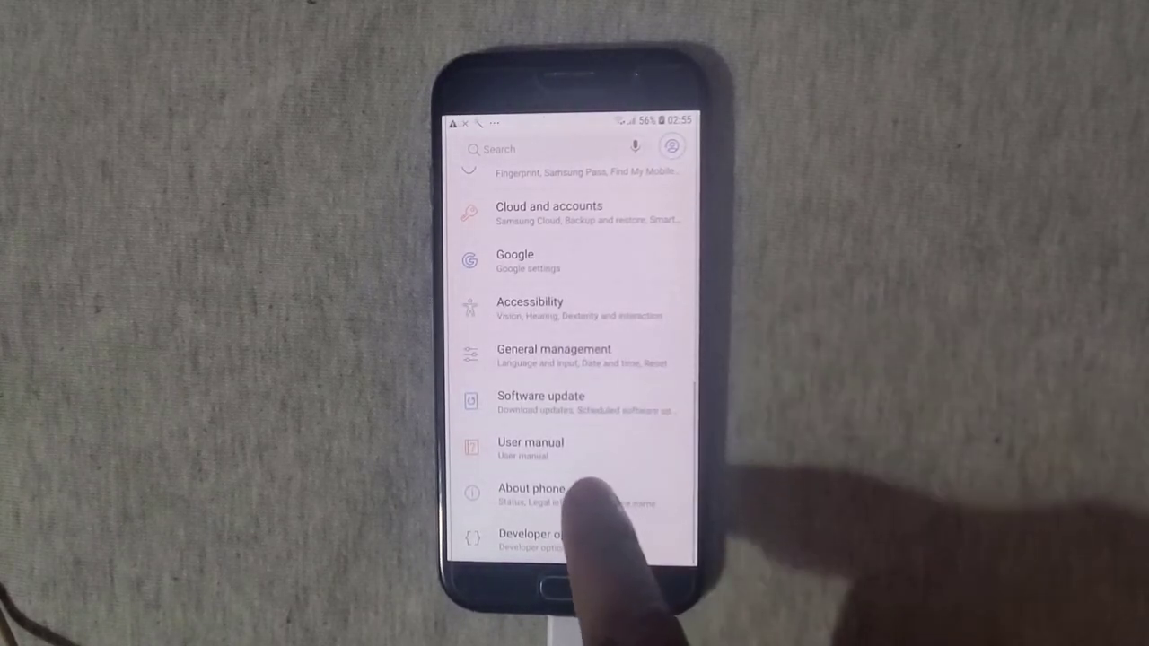
click(531, 489)
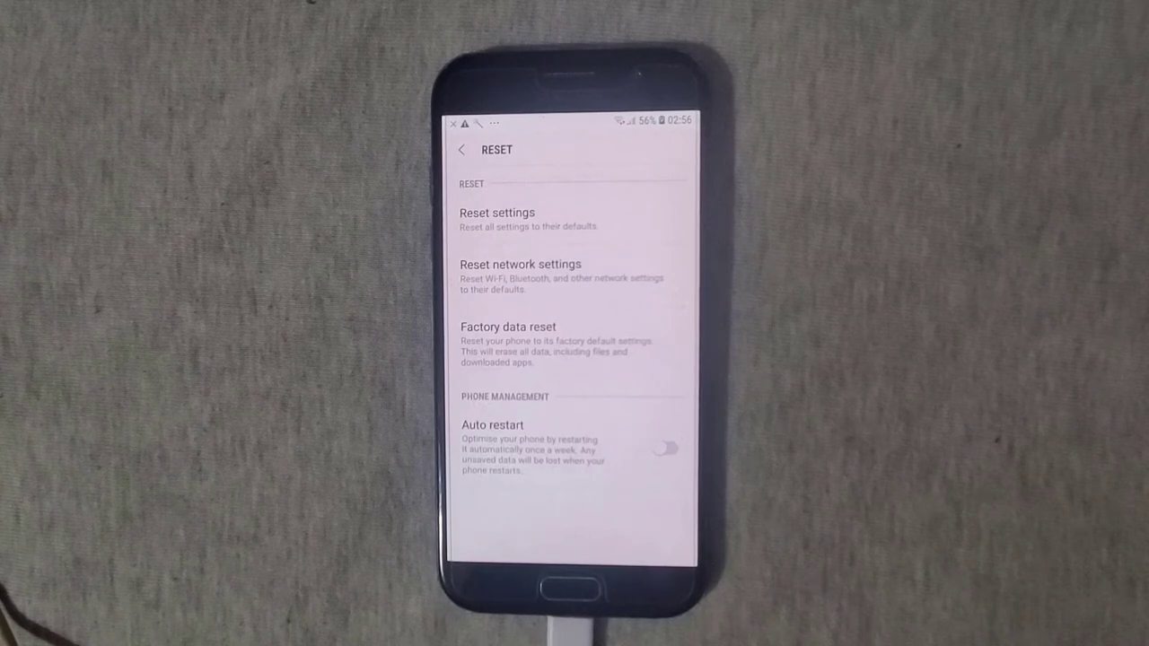
click(508, 326)
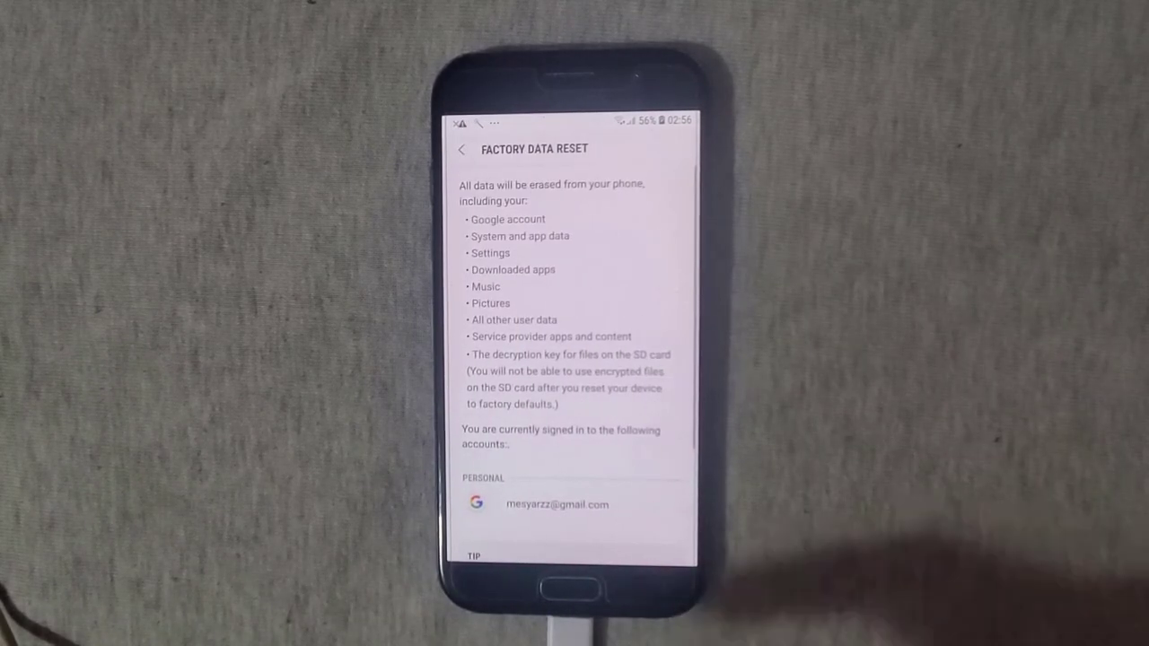